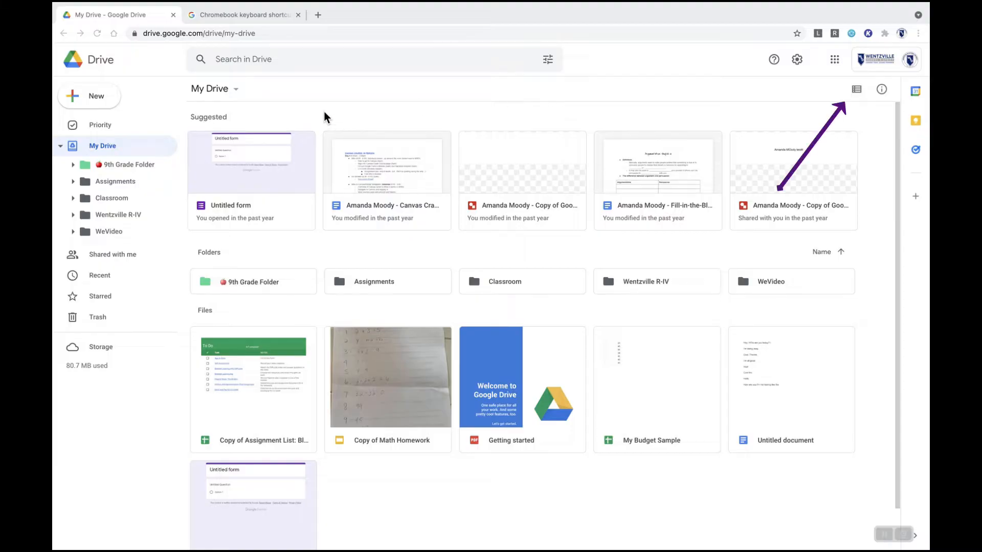
mouse_move(872, 119)
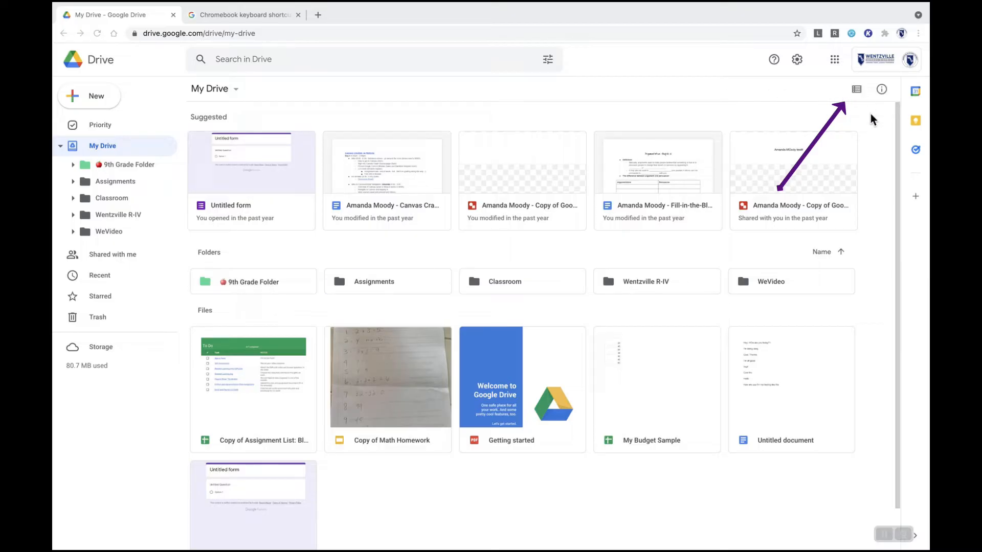
mouse_move(856, 89)
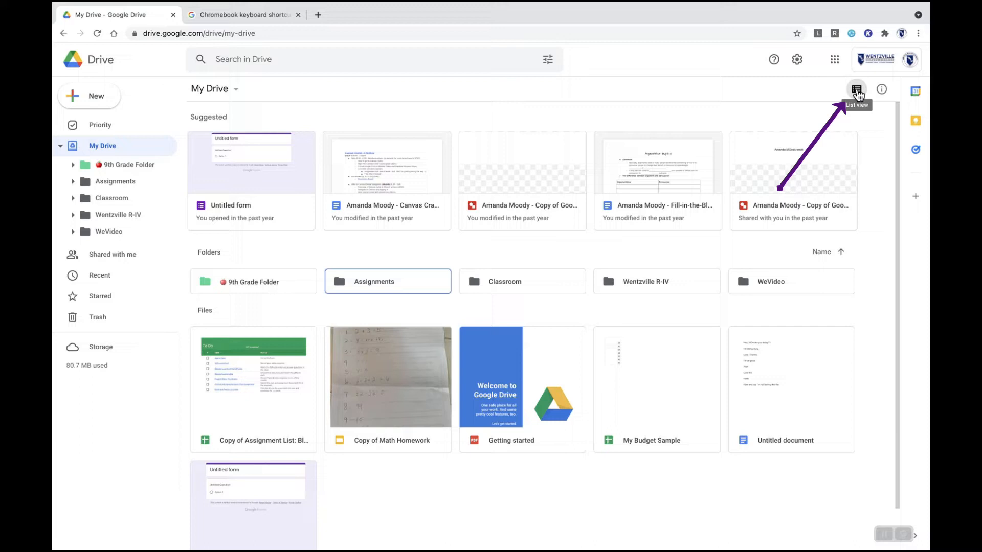
- Flip My Drive between list and grid layouts, ending back on the thumbnail grid
click(857, 90)
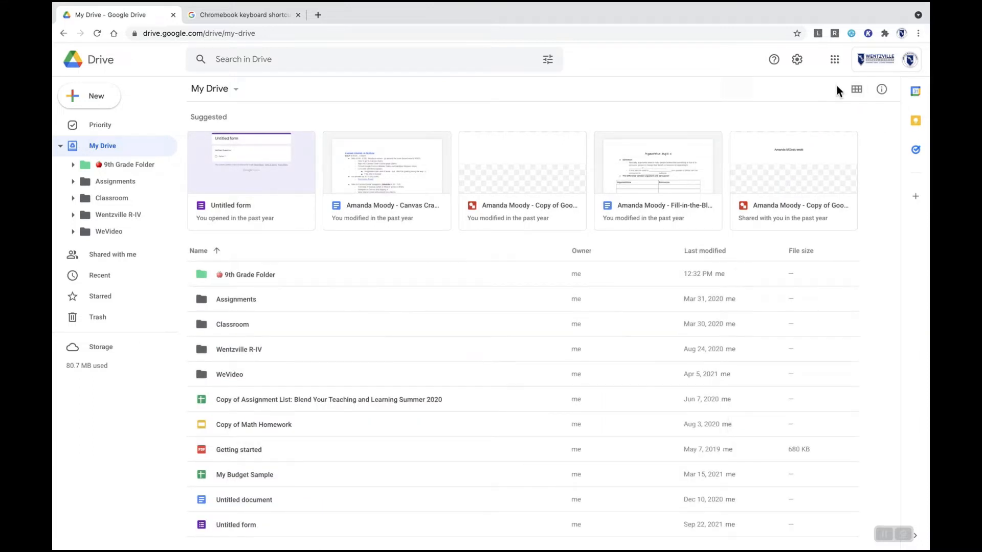
click(856, 89)
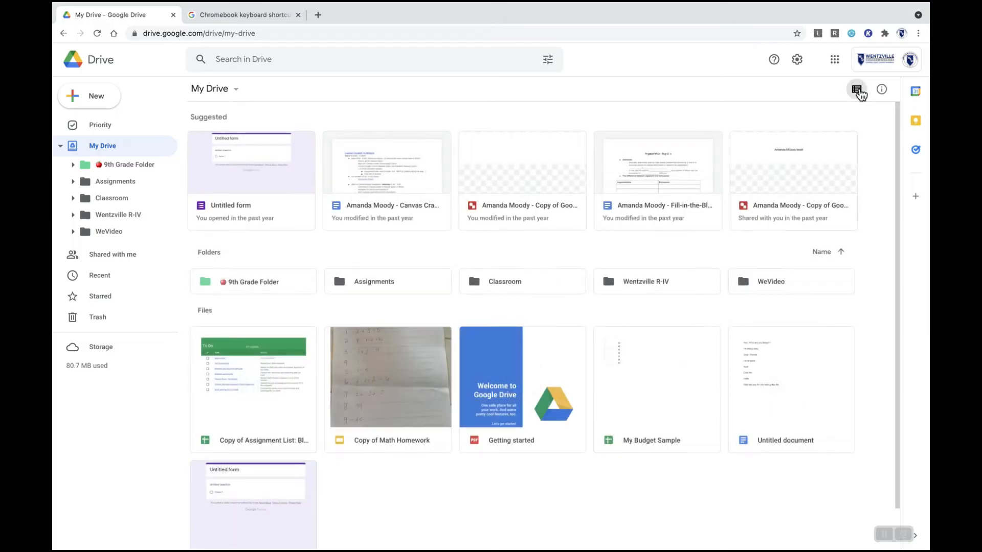
click(857, 90)
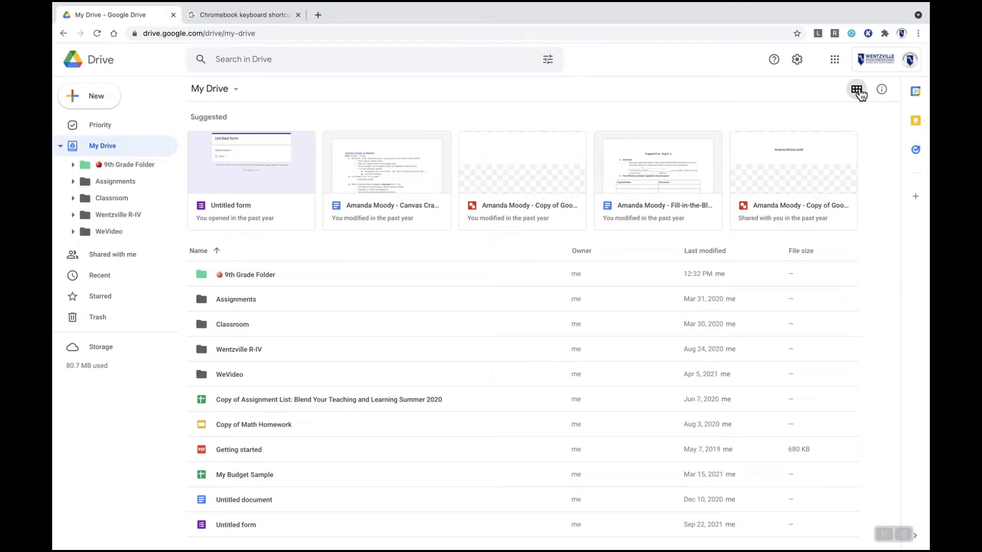
click(857, 89)
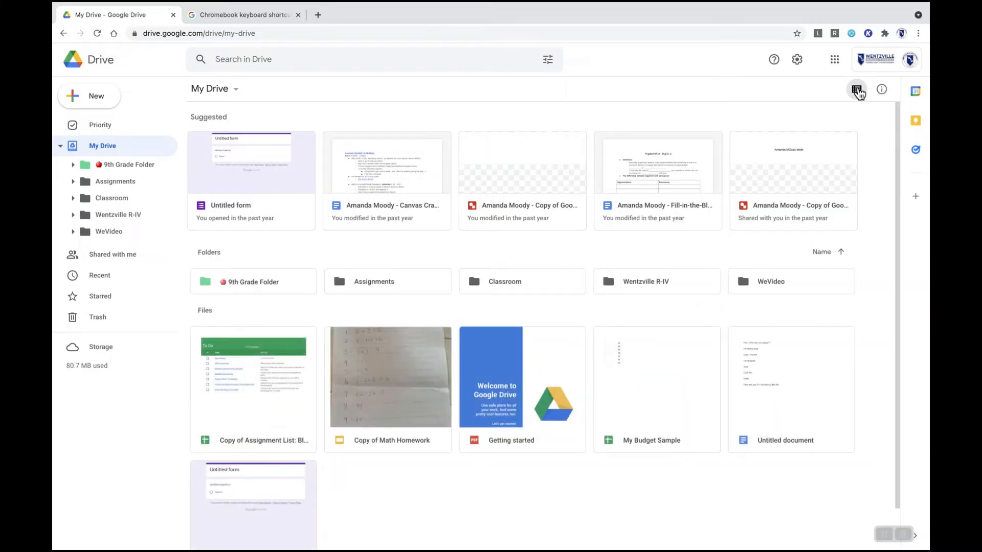
mouse_move(383, 267)
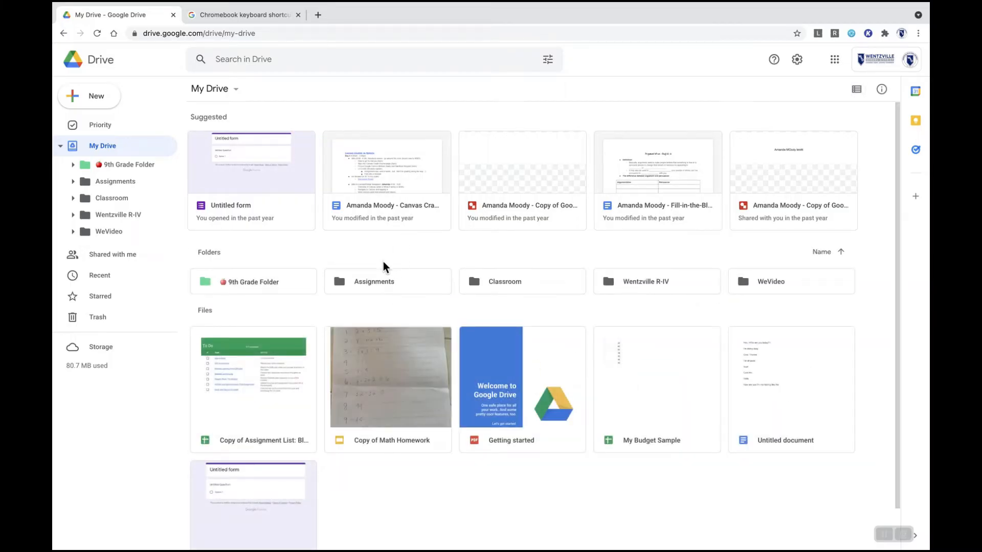
mouse_move(382, 254)
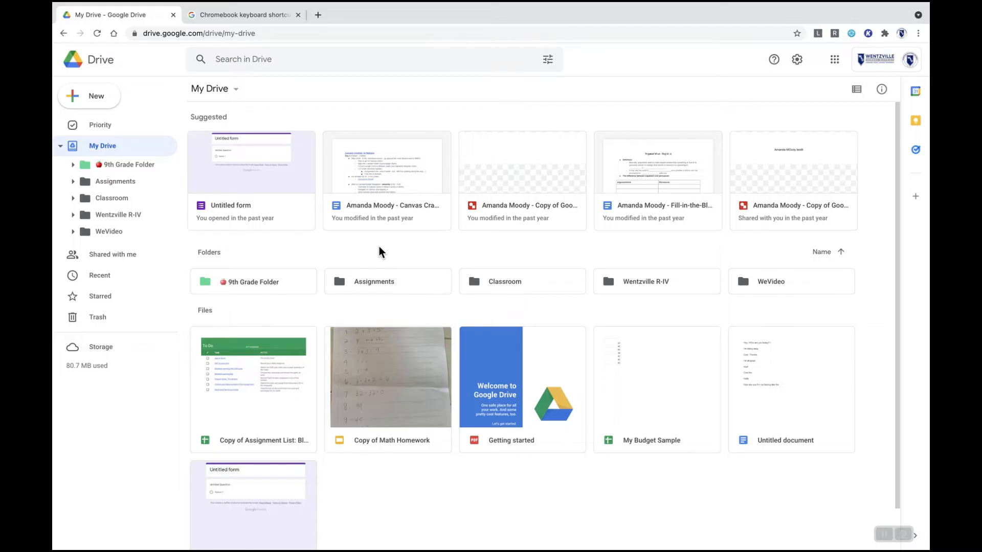
mouse_move(96, 96)
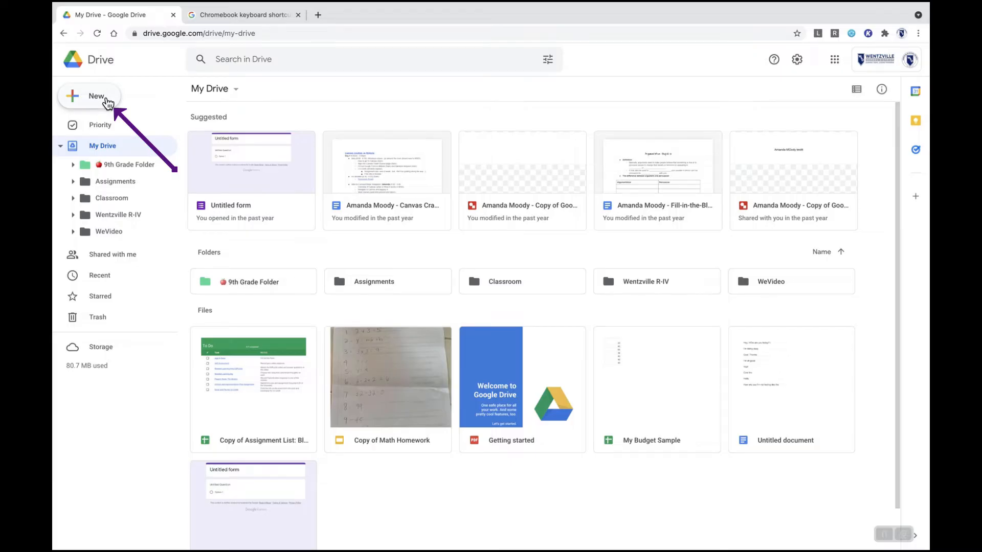
- Create a new folder named 10th in My Drive
click(89, 96)
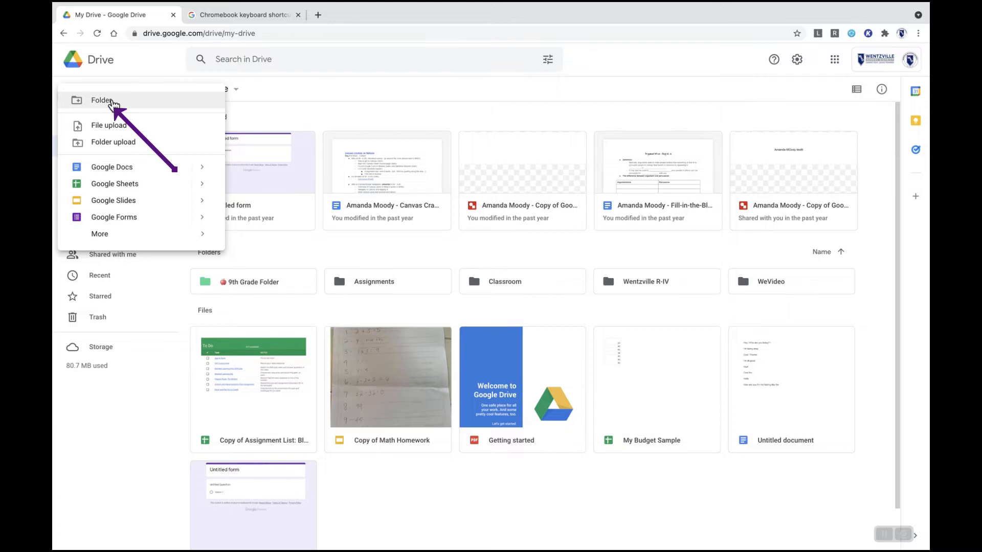
click(102, 100)
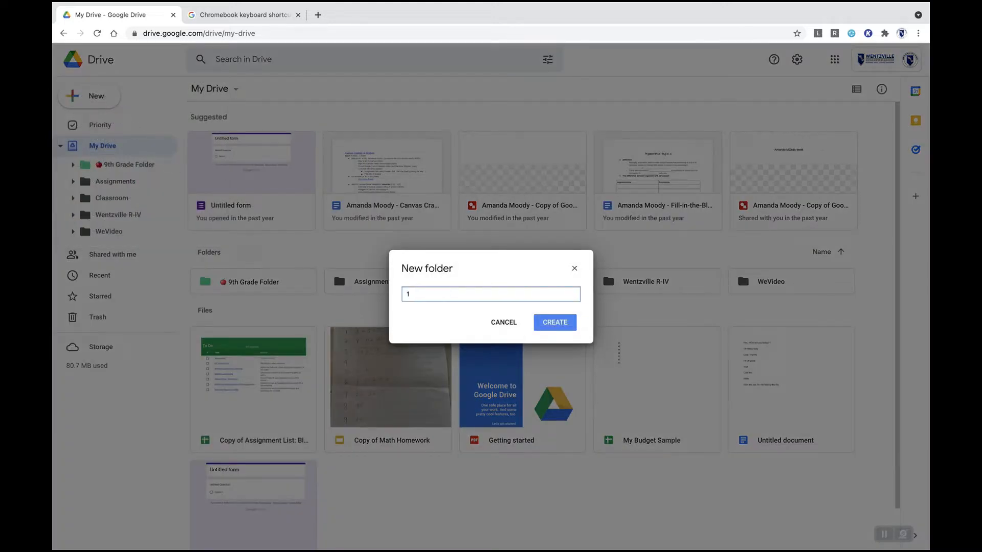
text(0th)
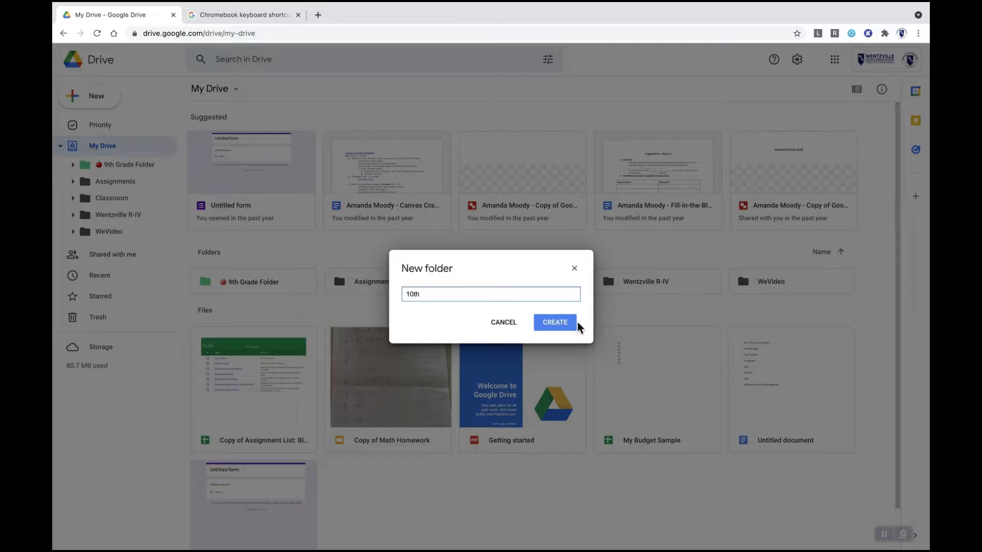
click(554, 323)
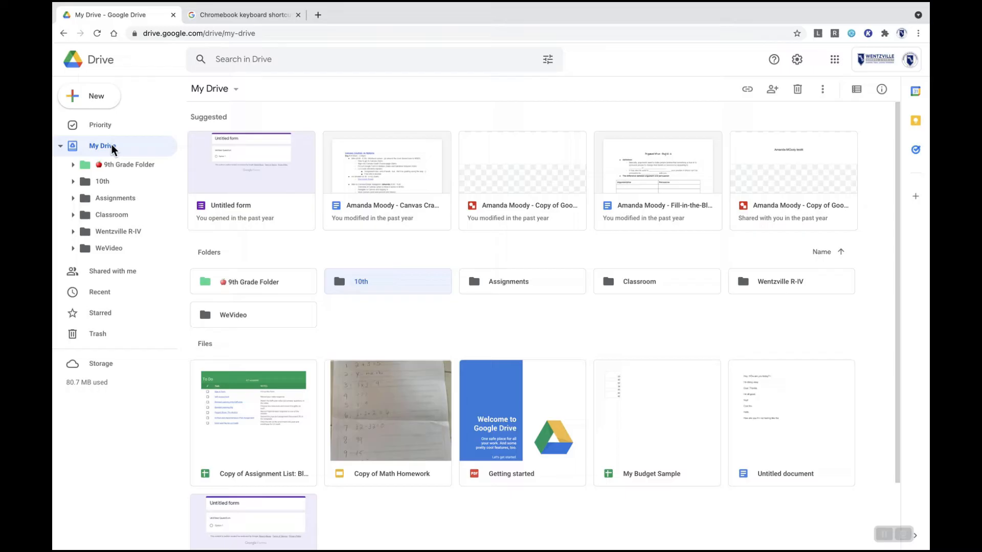
- Create two more folders named 11th and 12th in My Drive
click(89, 96)
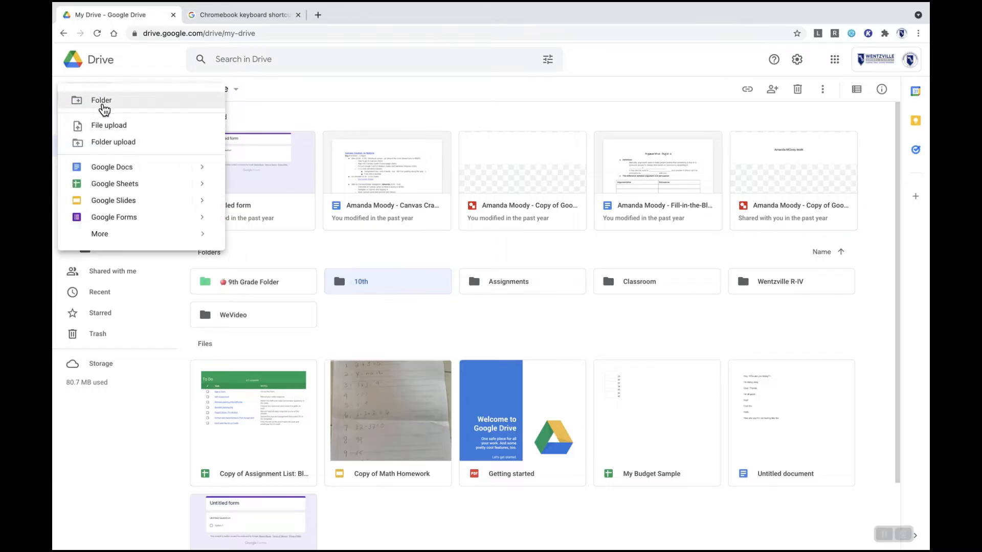
click(101, 100)
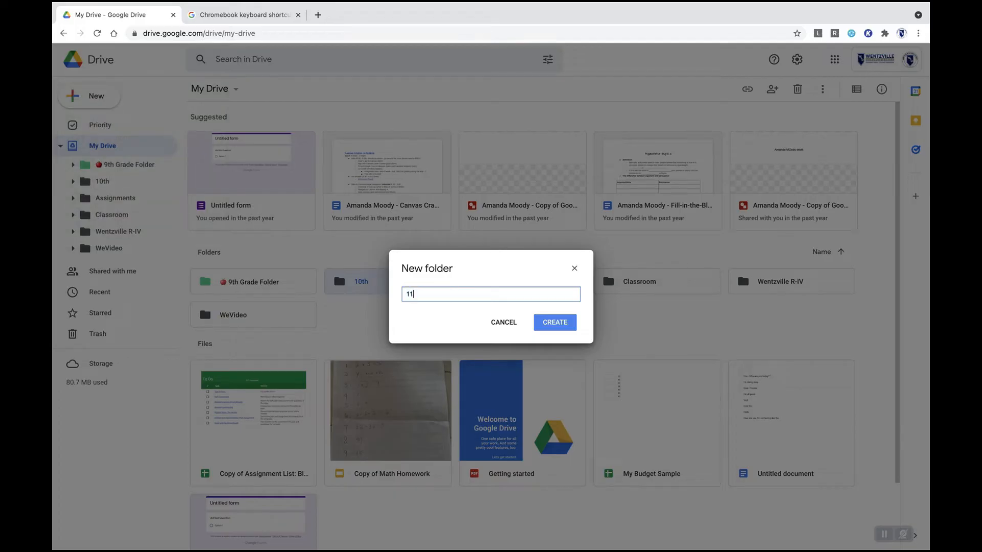
text(th)
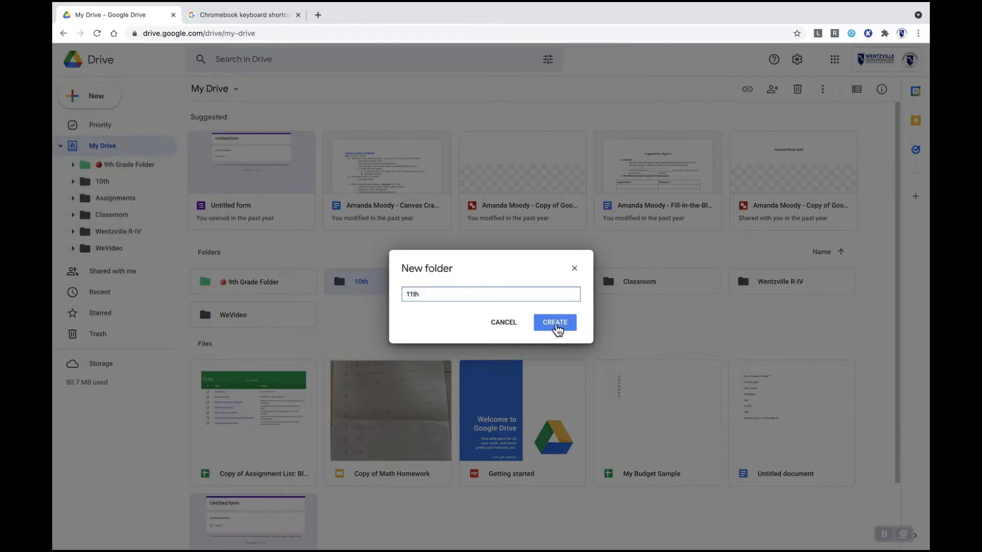
click(553, 323)
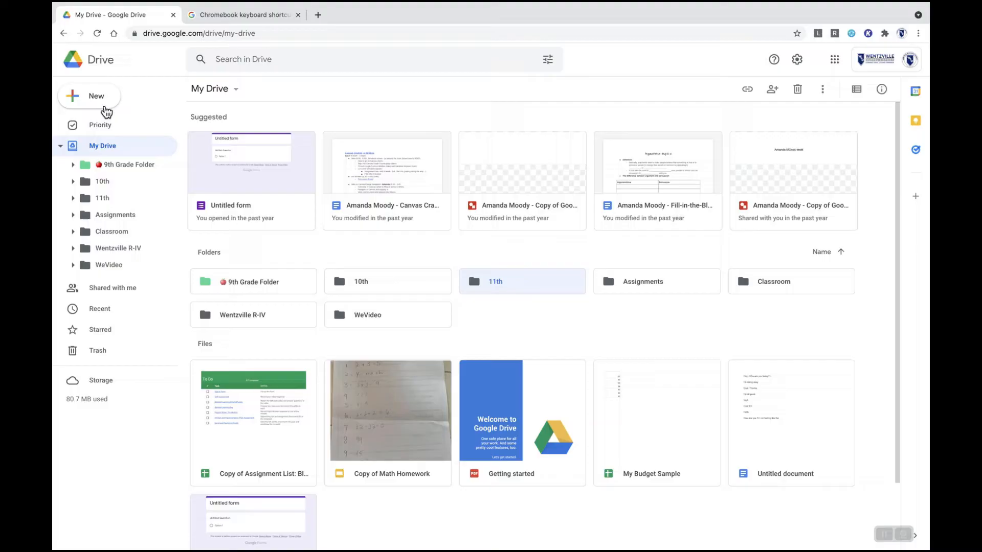
click(95, 96)
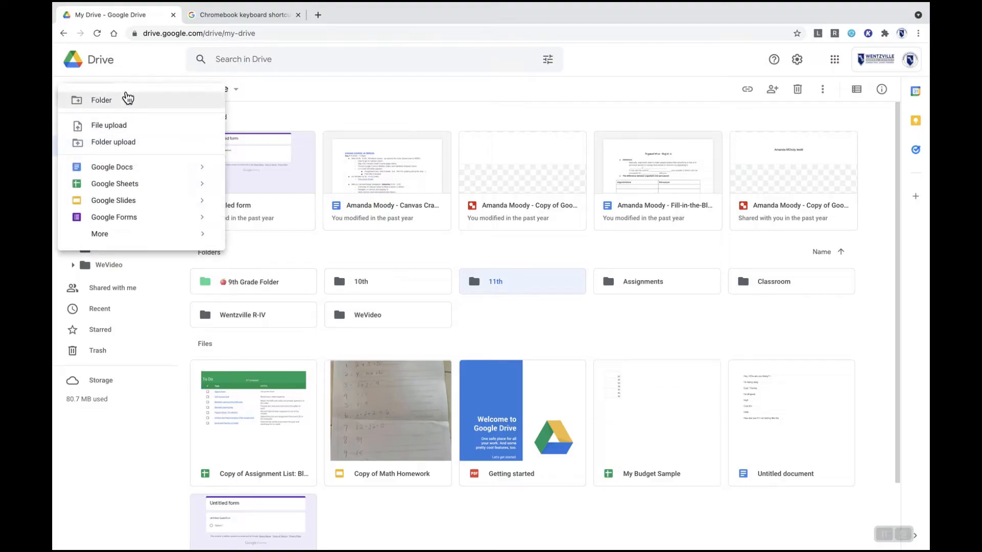
click(101, 99)
text(12th)
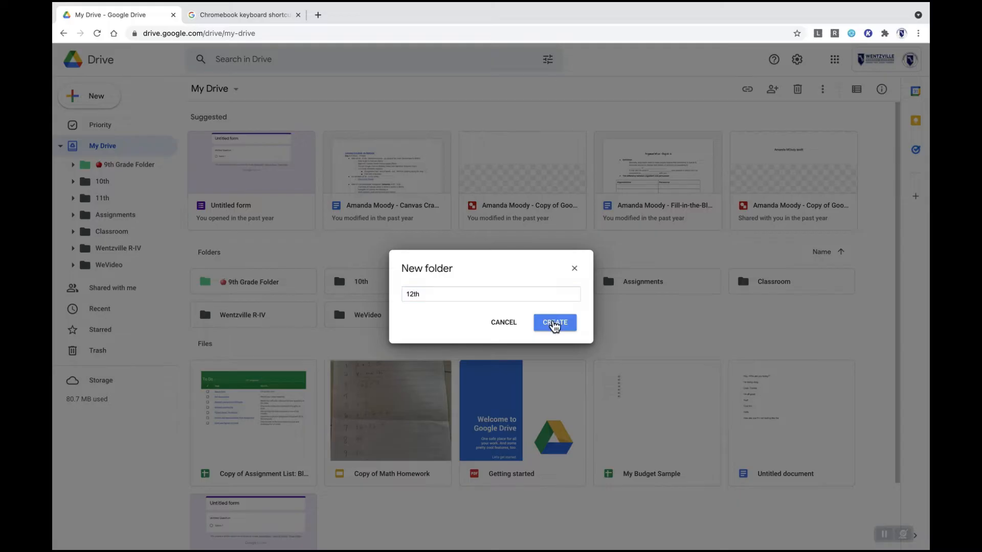
click(553, 322)
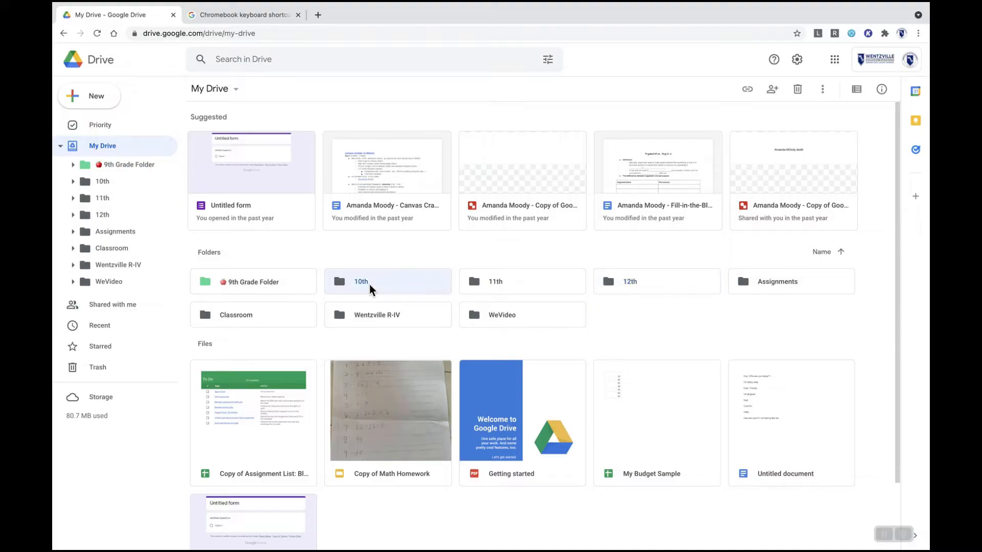
mouse_move(366, 286)
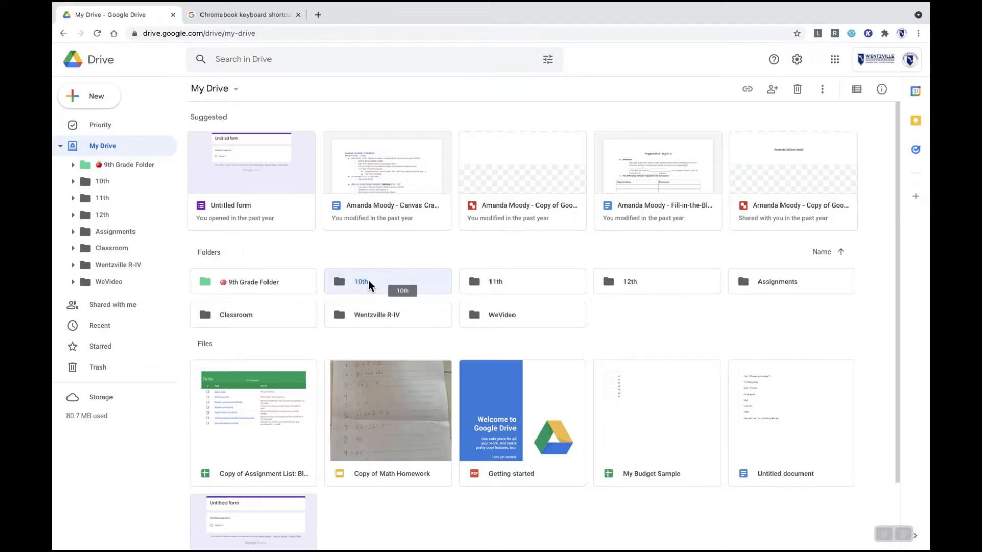
mouse_move(370, 284)
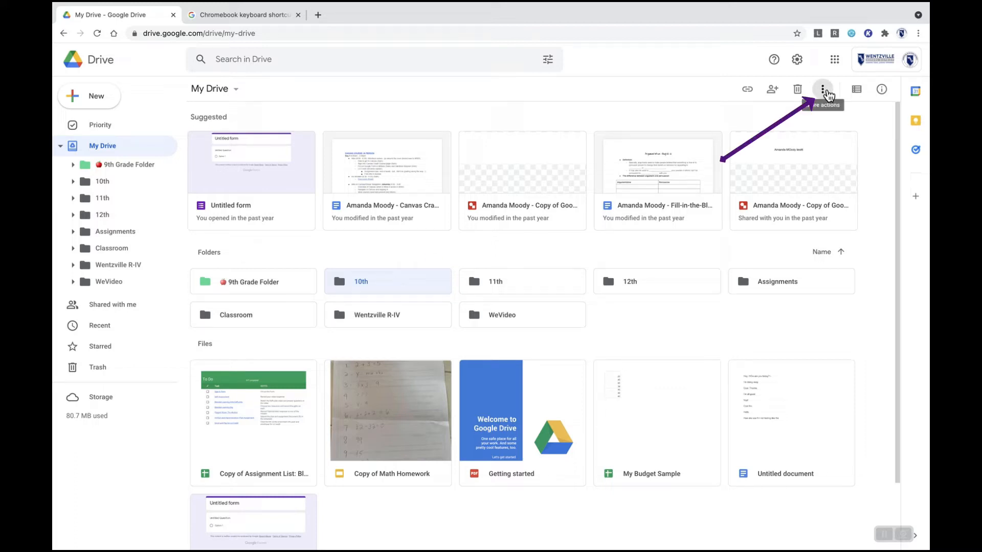
mouse_move(822, 89)
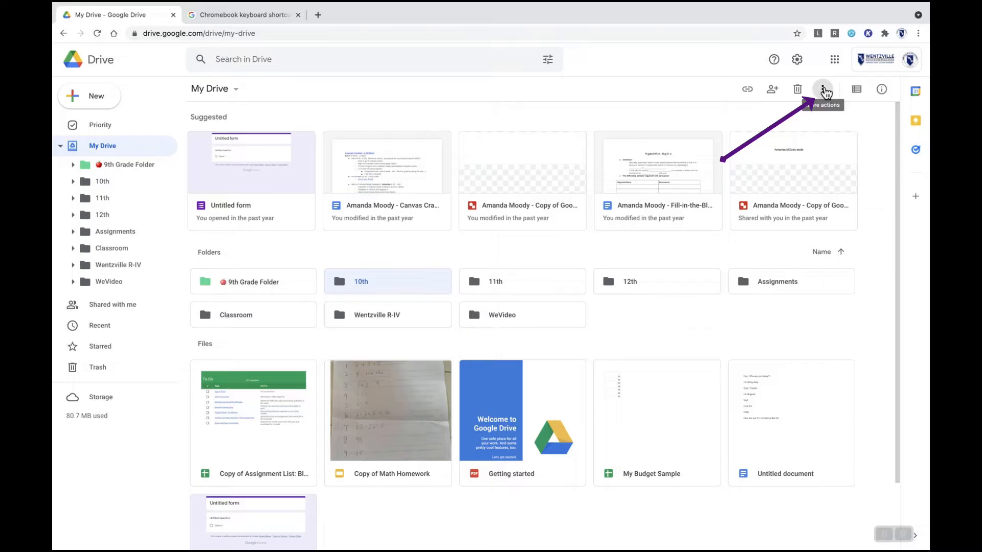
- Color the 10th, 11th and 12th folders red, purple and orange, then select 9th Grade Folder
click(823, 89)
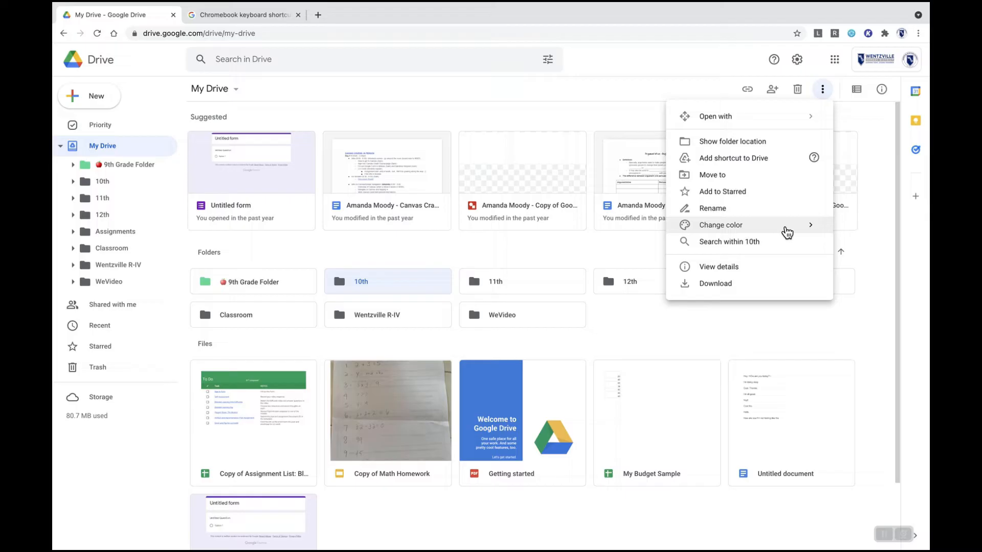
click(721, 225)
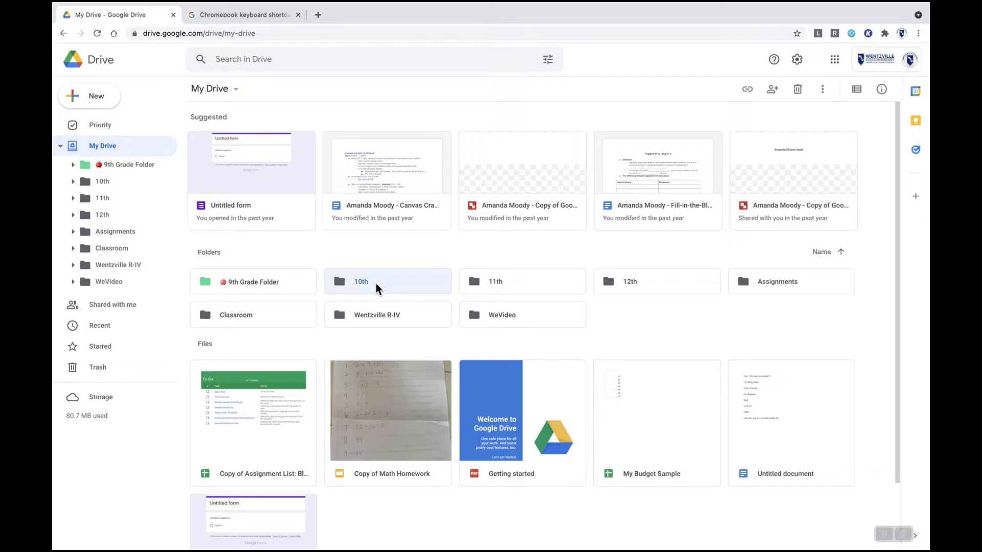
right_click(376, 289)
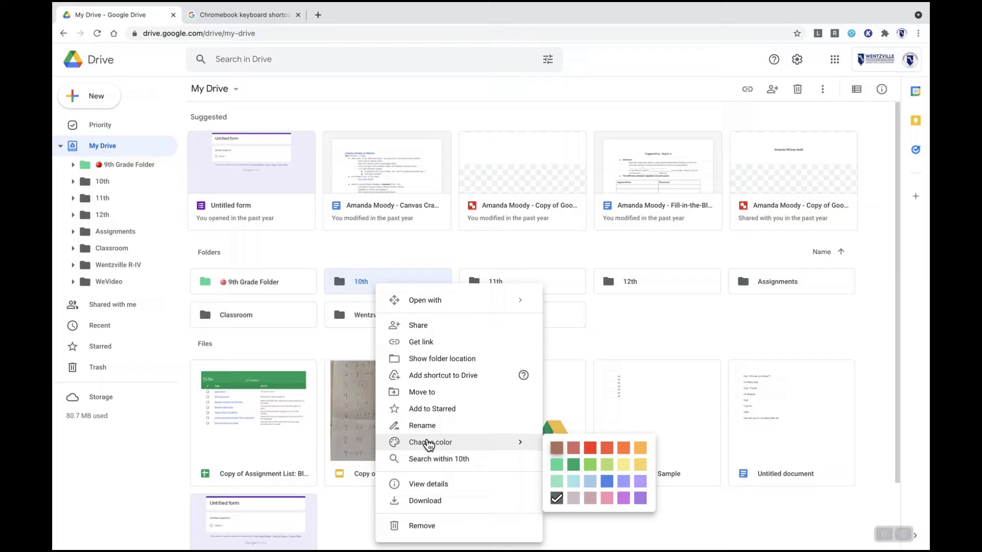
mouse_move(528, 446)
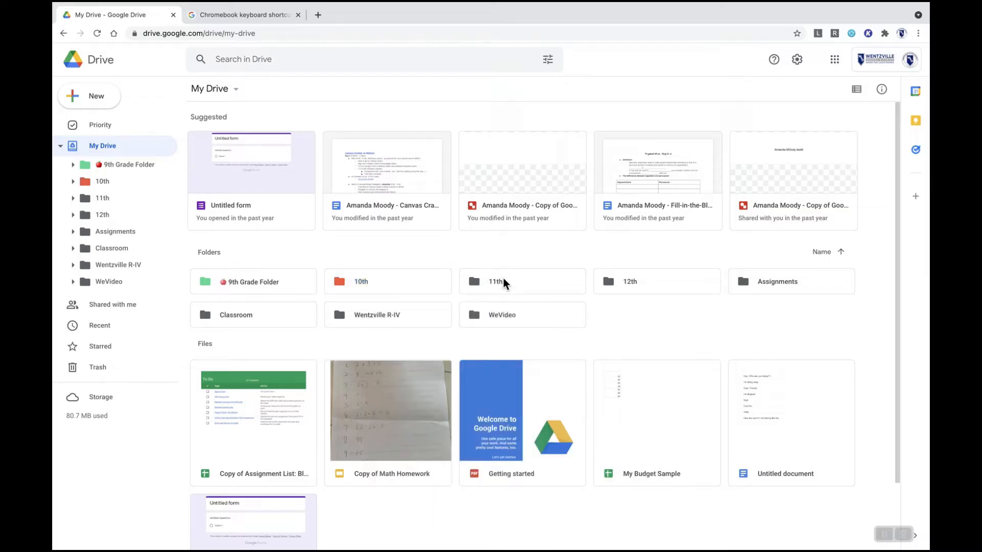
right_click(495, 281)
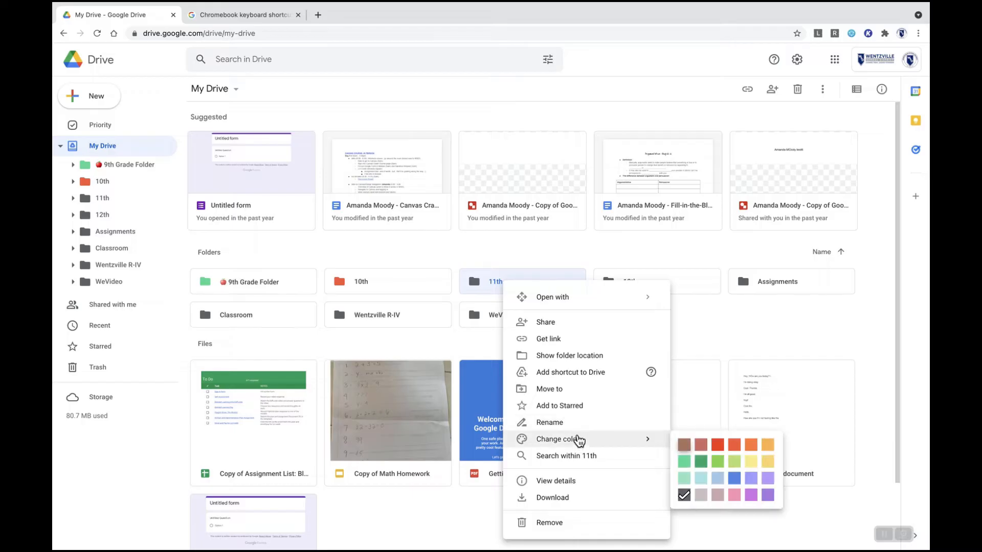
mouse_move(752, 484)
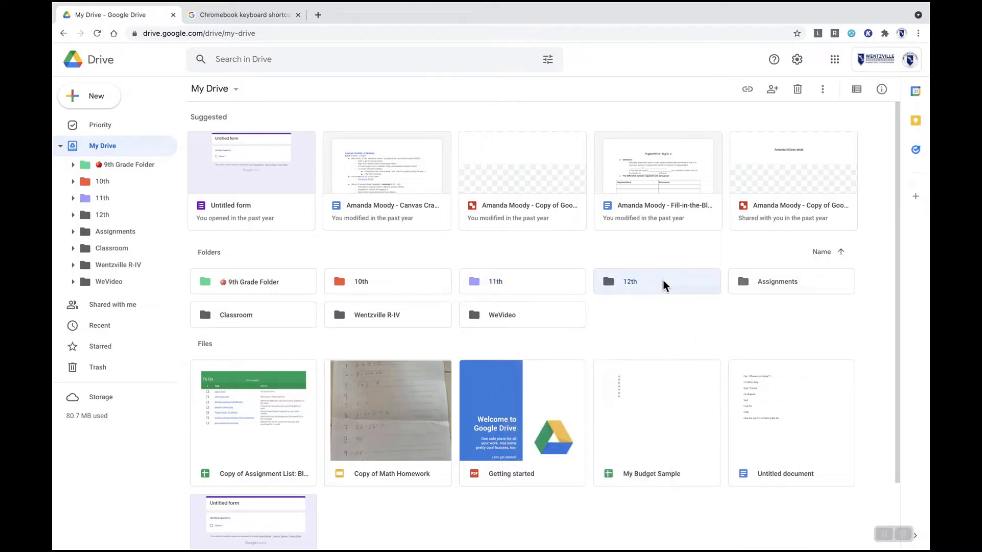
right_click(628, 281)
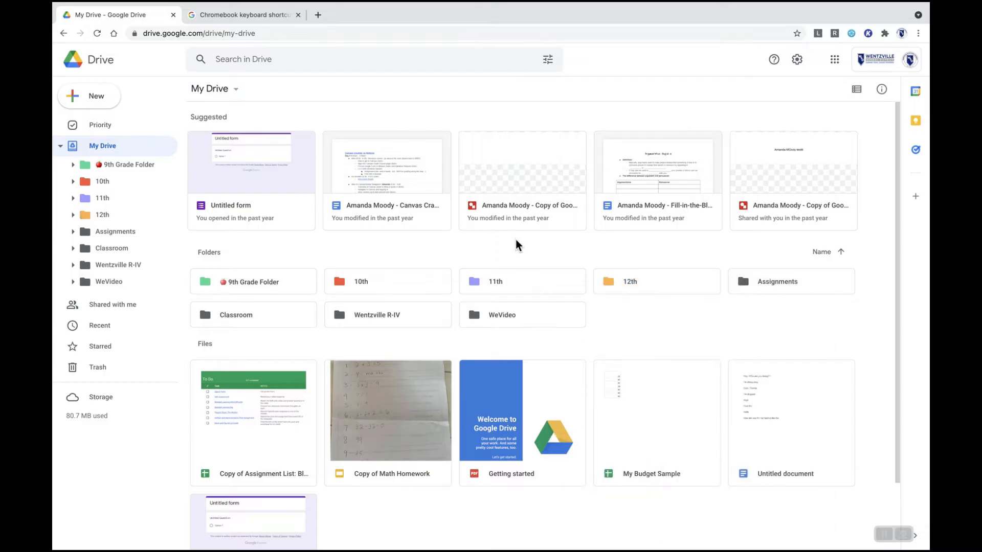
click(252, 281)
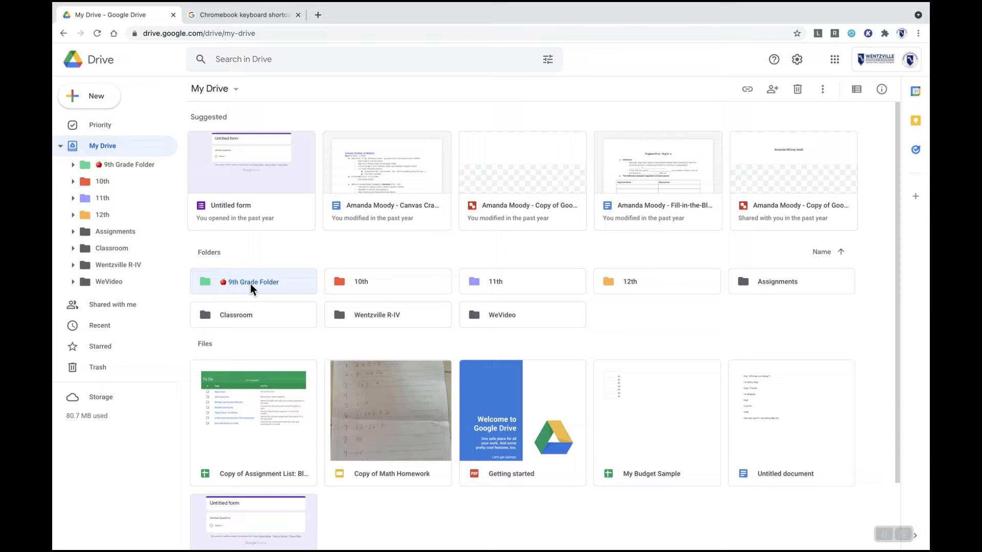
mouse_move(229, 287)
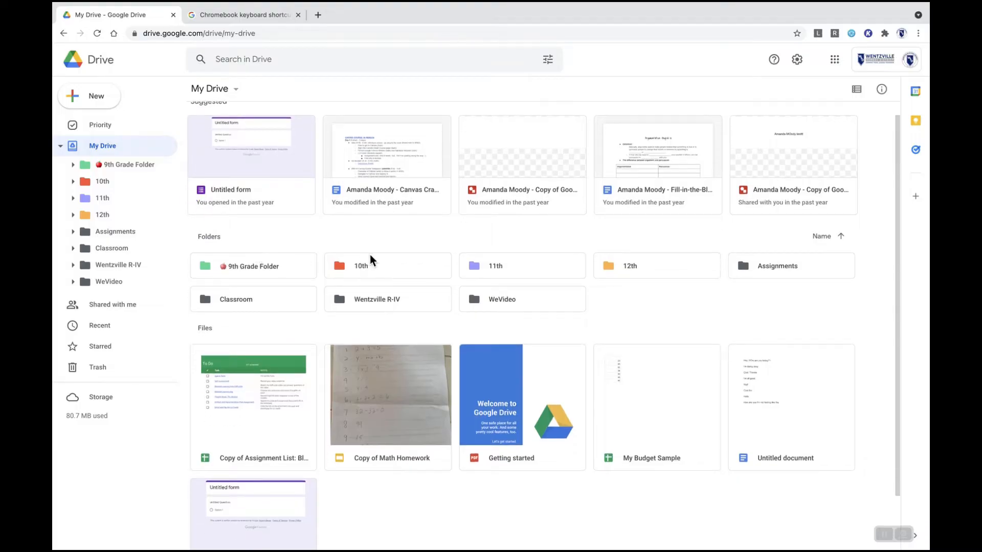
- Select the 10th folder, then switch to the Chromebook keyboard shortcuts page
click(387, 266)
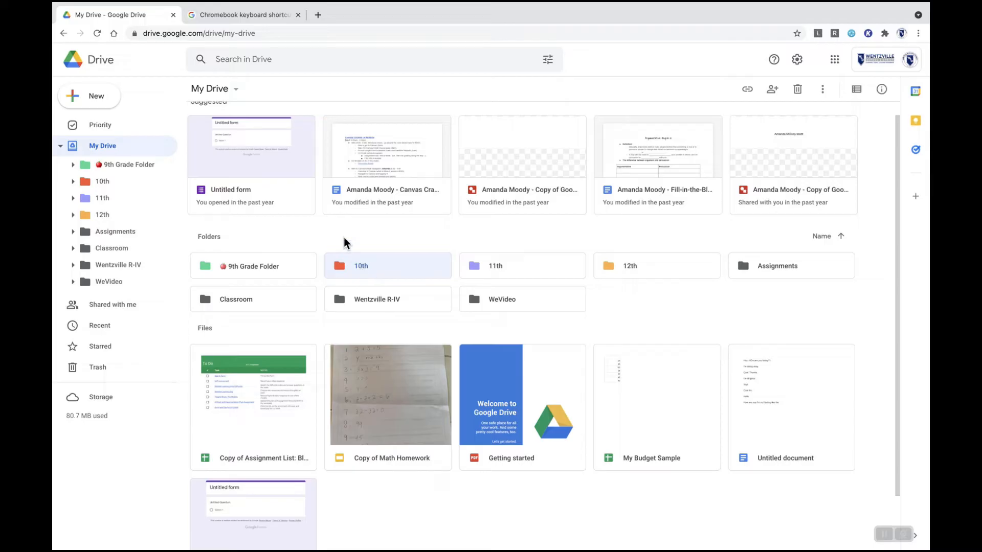
mouse_move(245, 18)
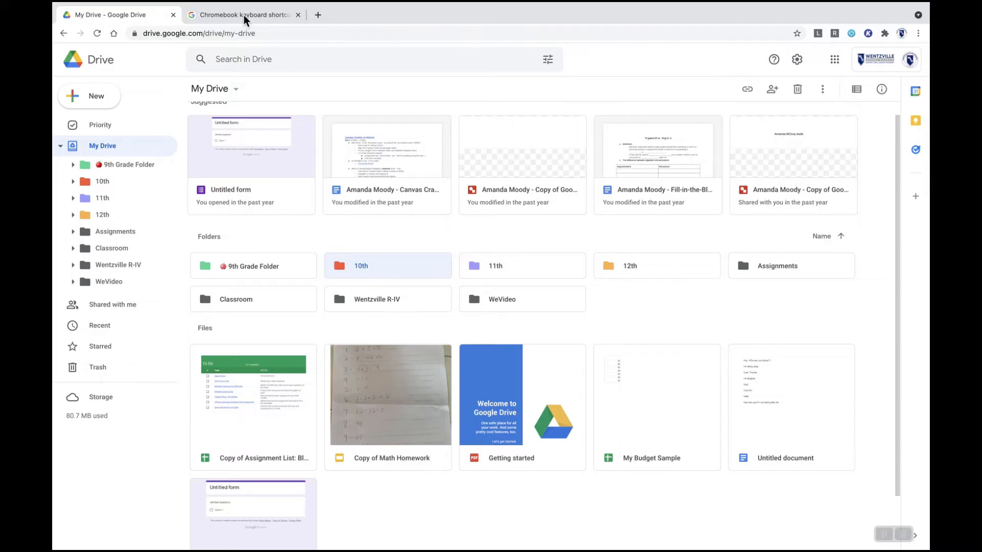
click(244, 14)
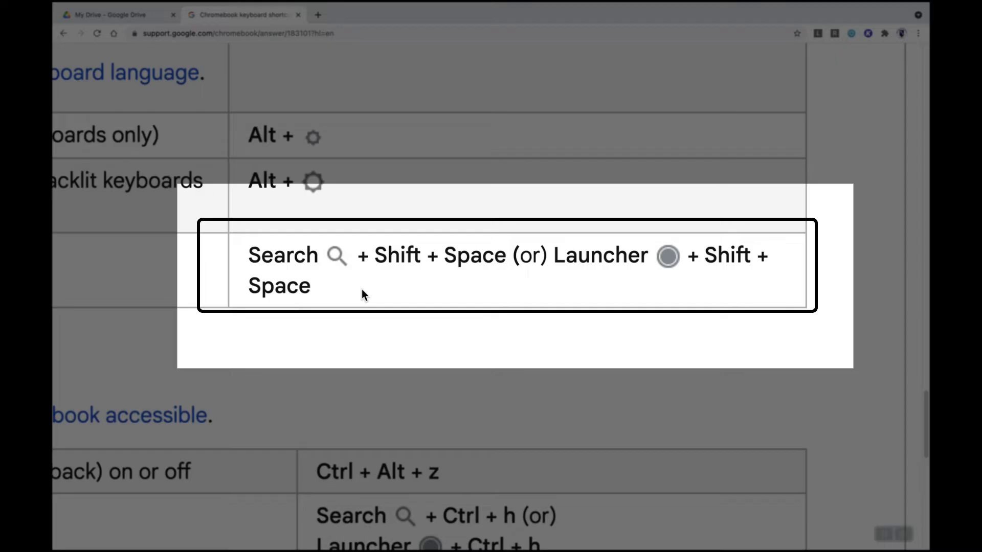
mouse_move(360, 286)
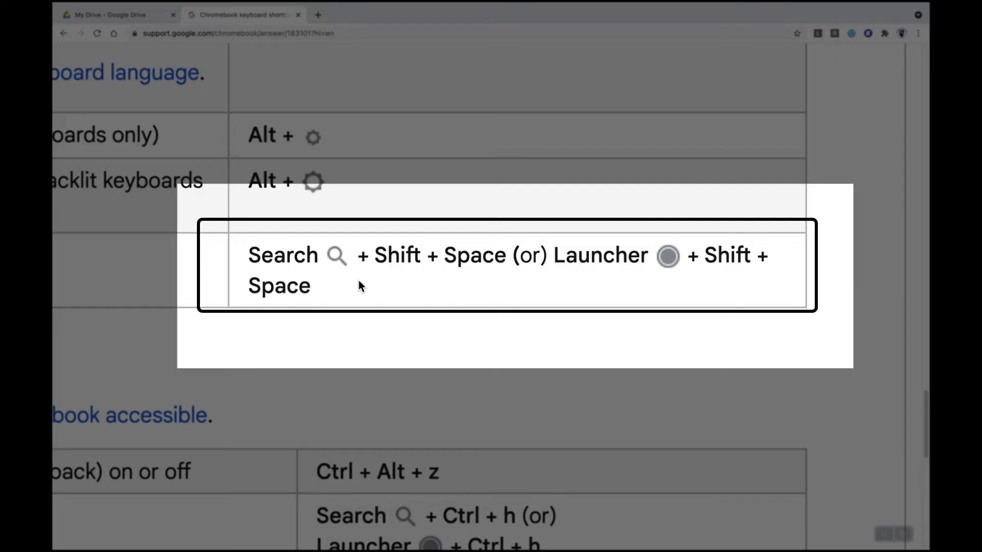
mouse_move(174, 63)
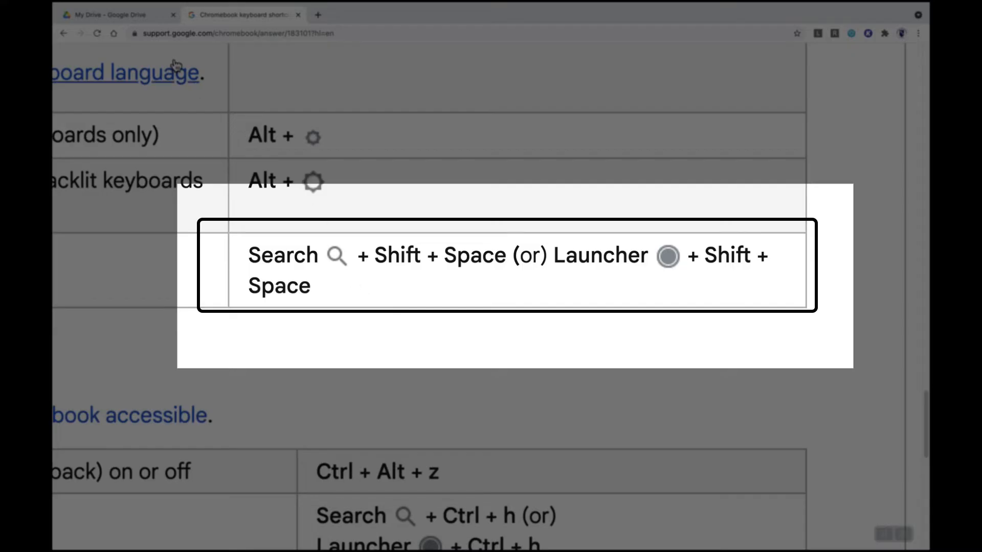
- Return from the emoji shortcut help page to the My Drive tab
click(112, 14)
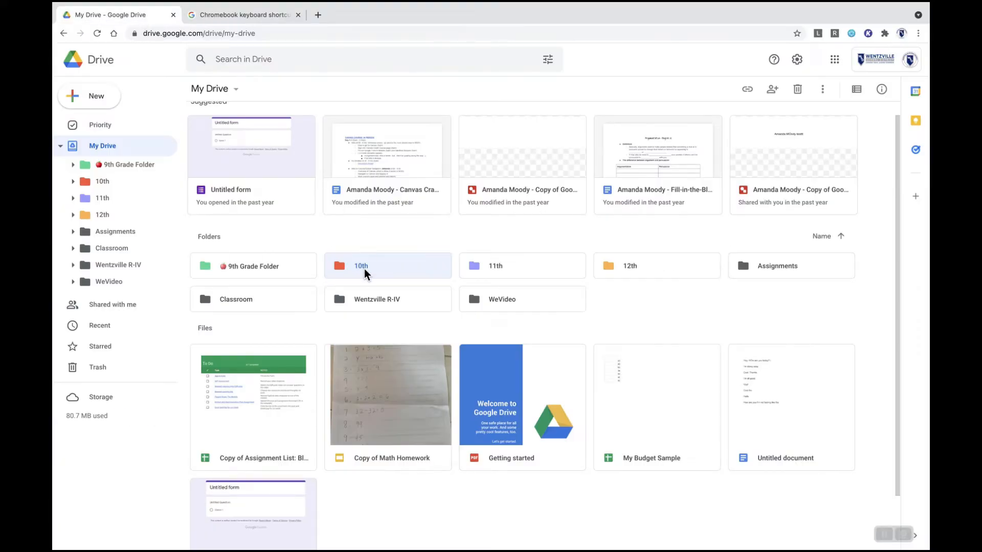
- Rename the 10th folder with an emoji inserted before its name
right_click(387, 265)
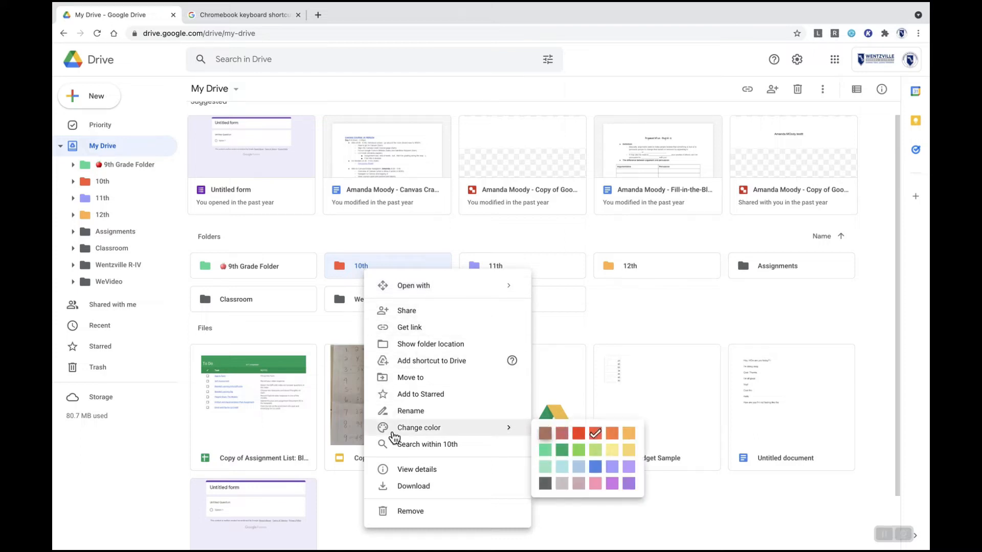
mouse_move(410, 401)
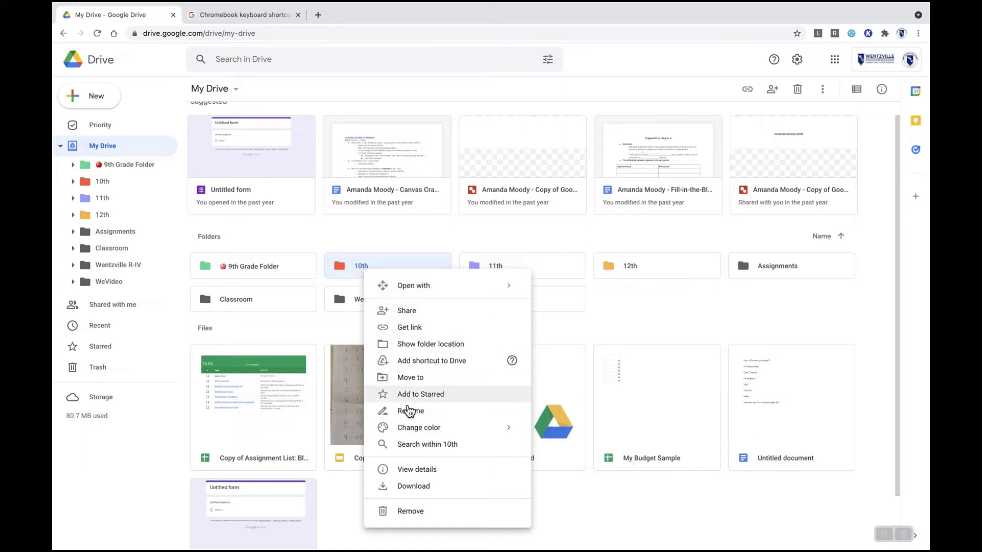
click(411, 411)
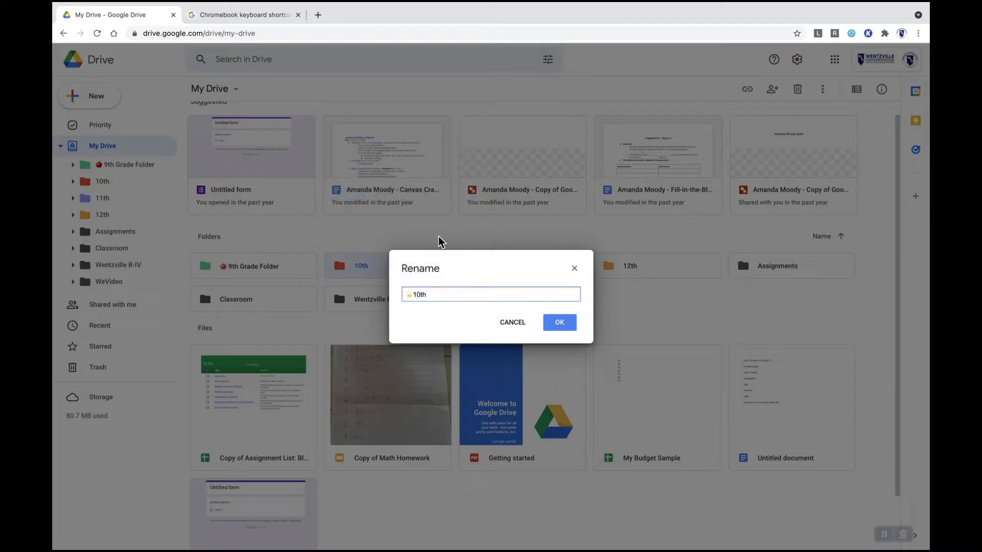
click(558, 322)
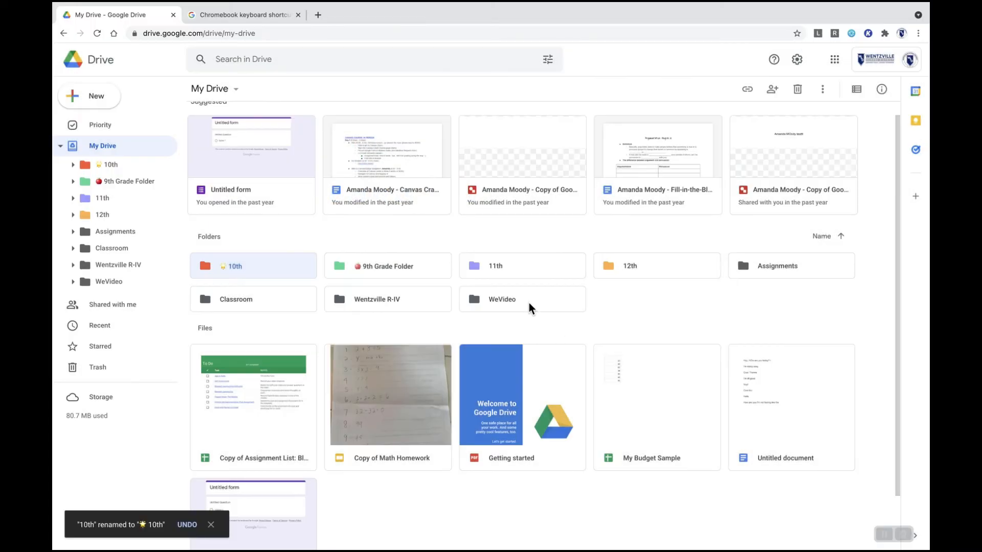
mouse_move(263, 267)
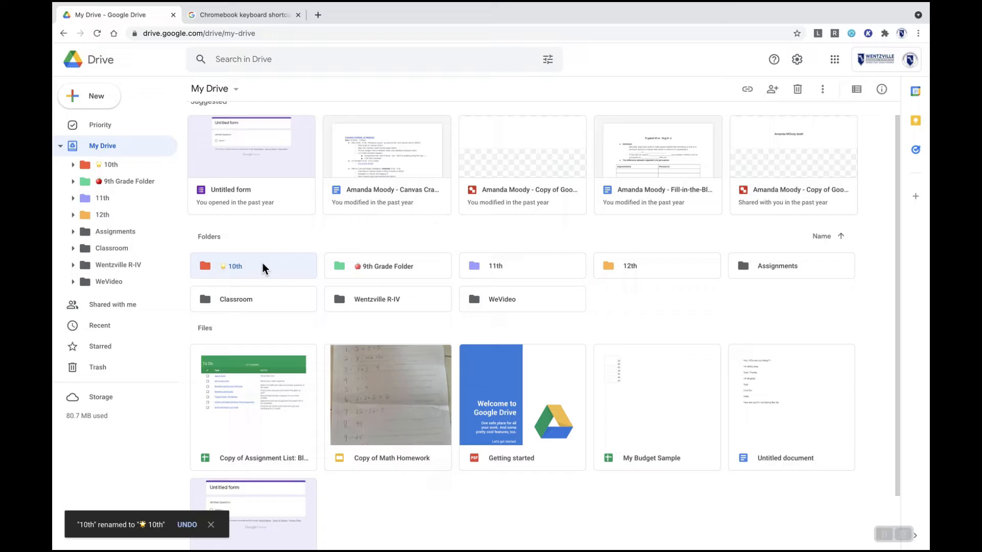
mouse_move(250, 276)
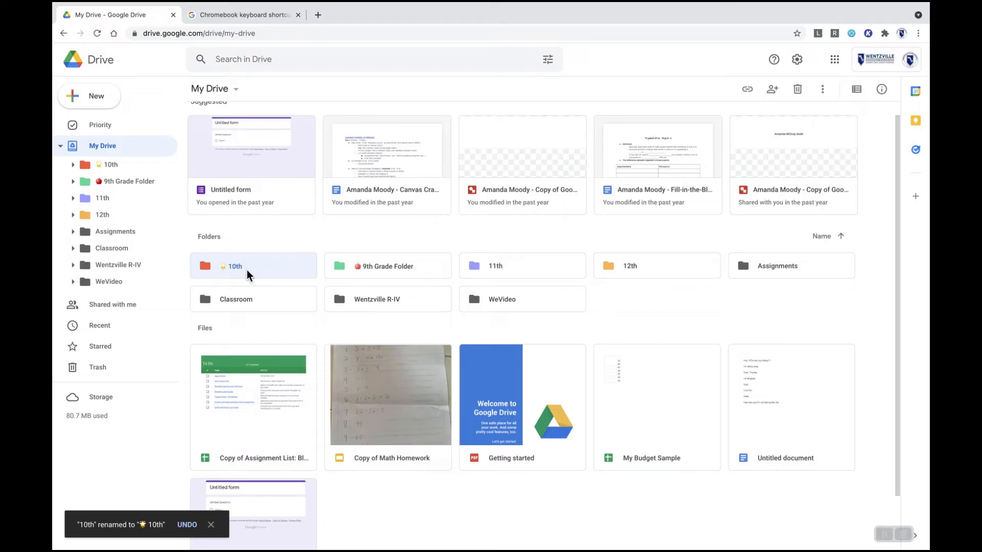
mouse_move(74, 157)
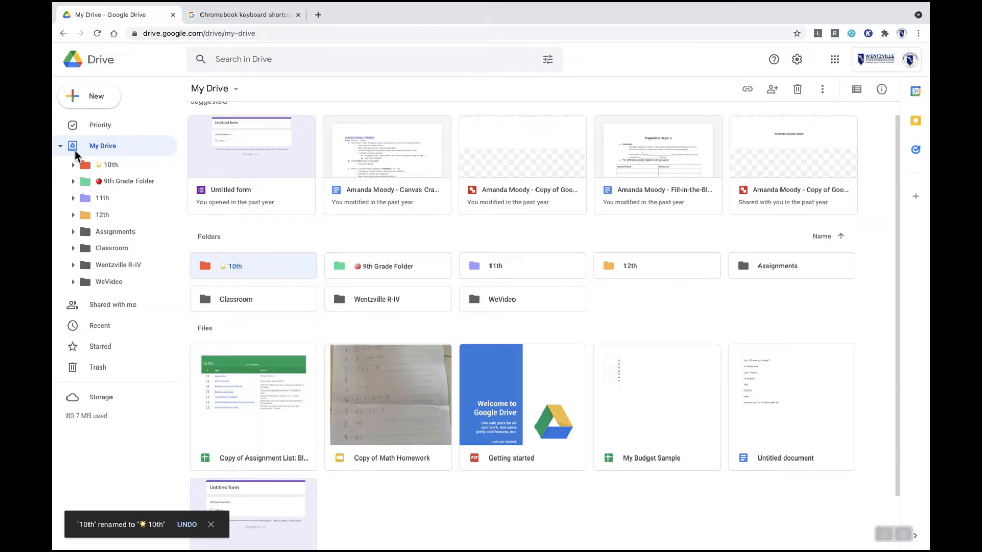
click(60, 145)
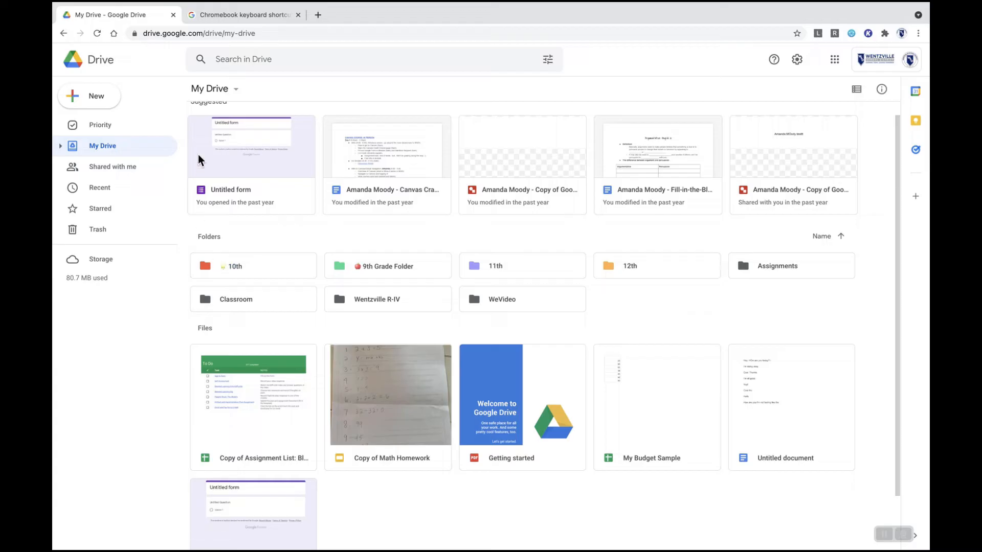
mouse_move(713, 204)
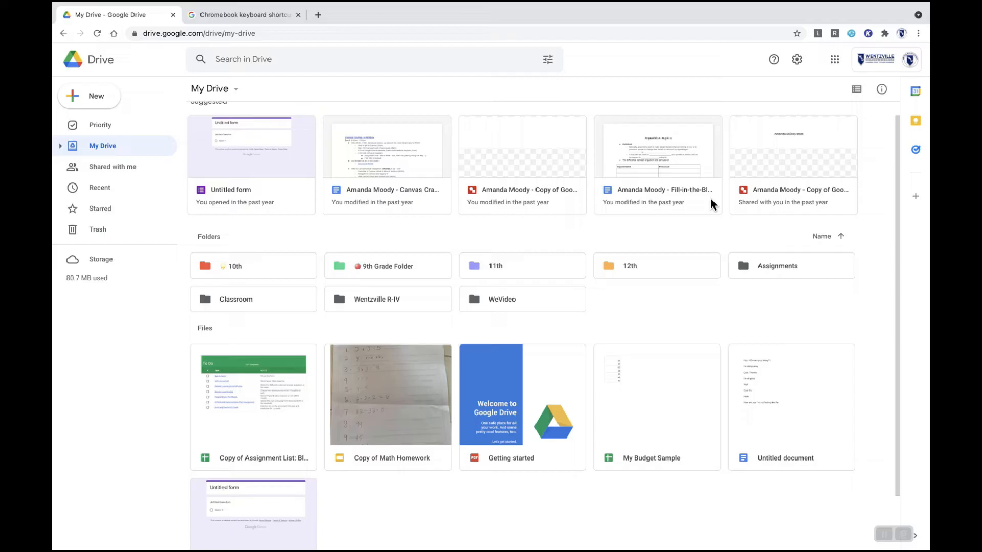
mouse_move(91, 146)
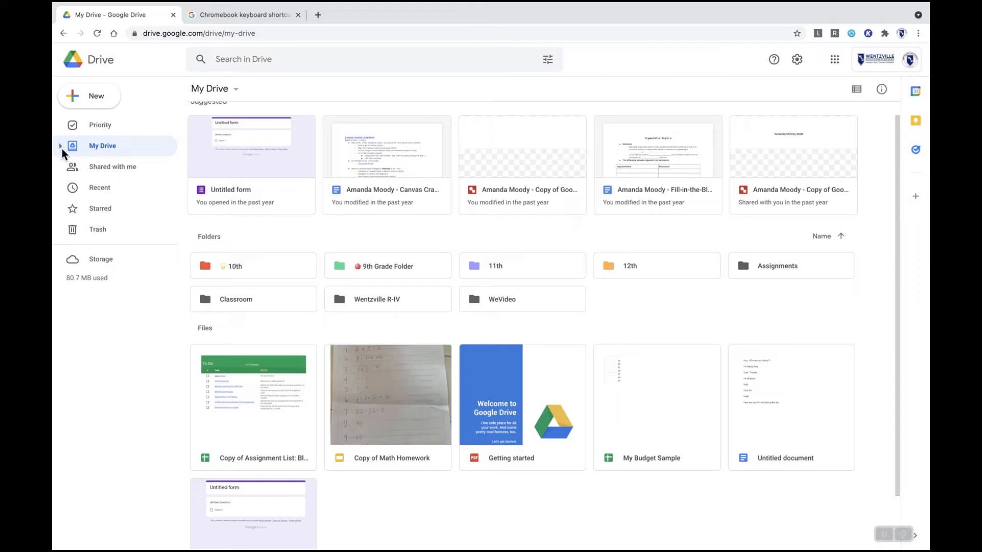
click(60, 147)
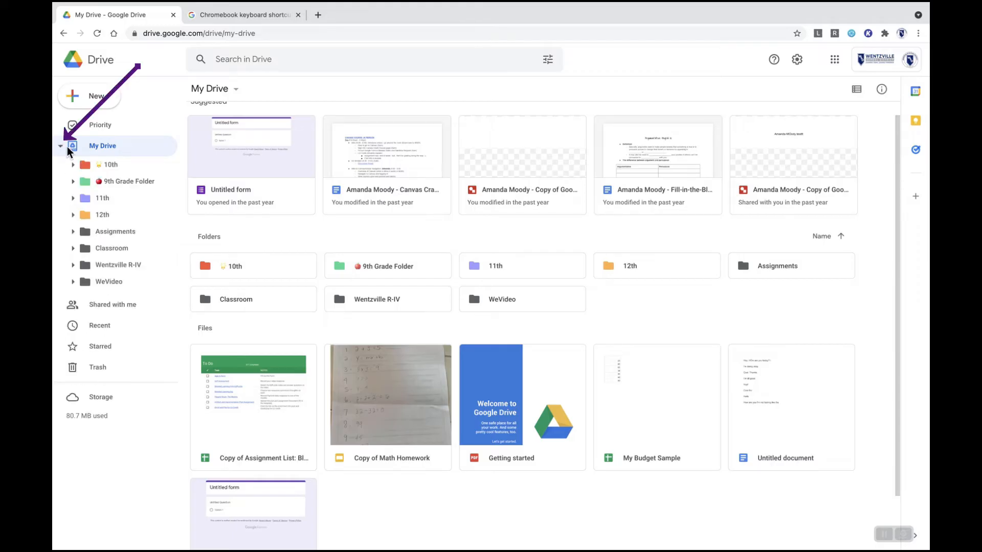
mouse_move(101, 214)
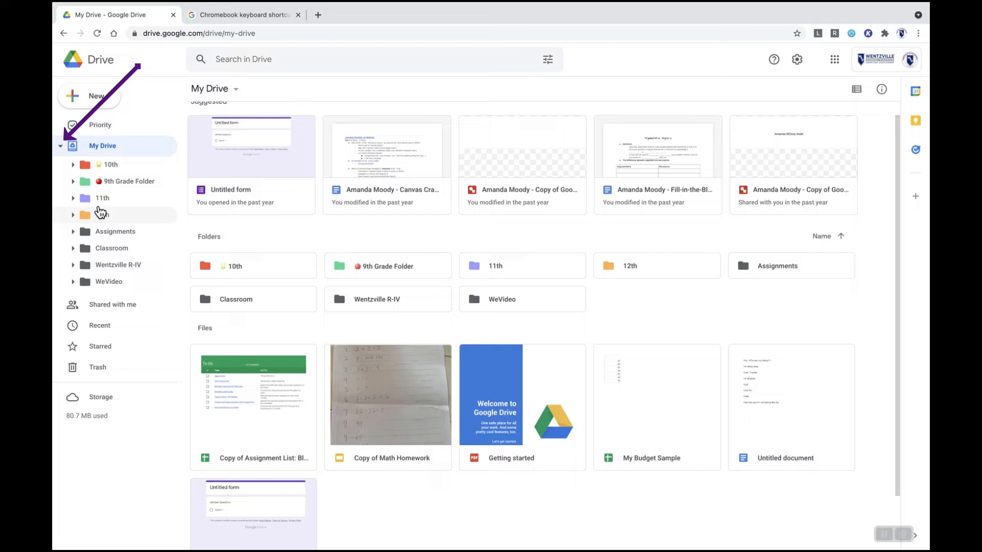
mouse_move(109, 172)
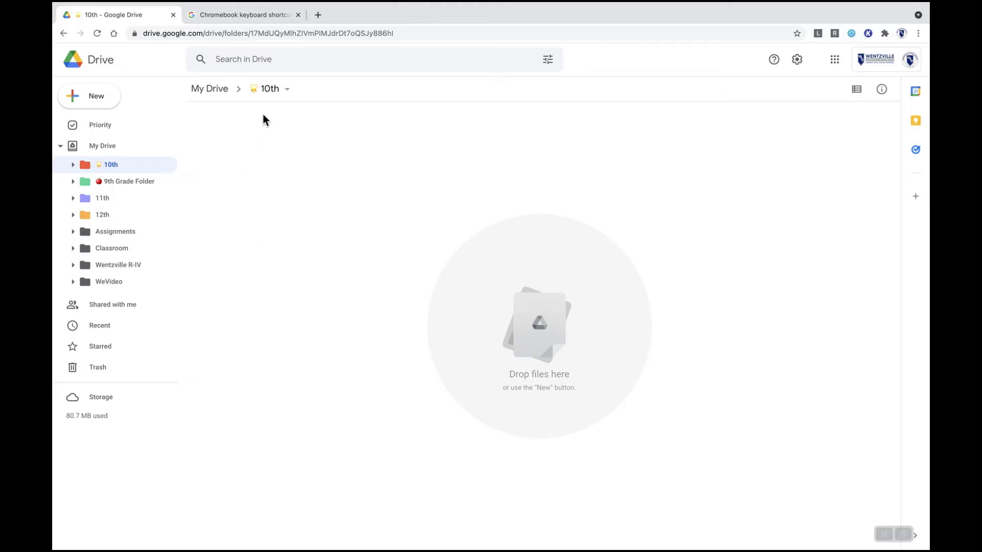
mouse_move(268, 88)
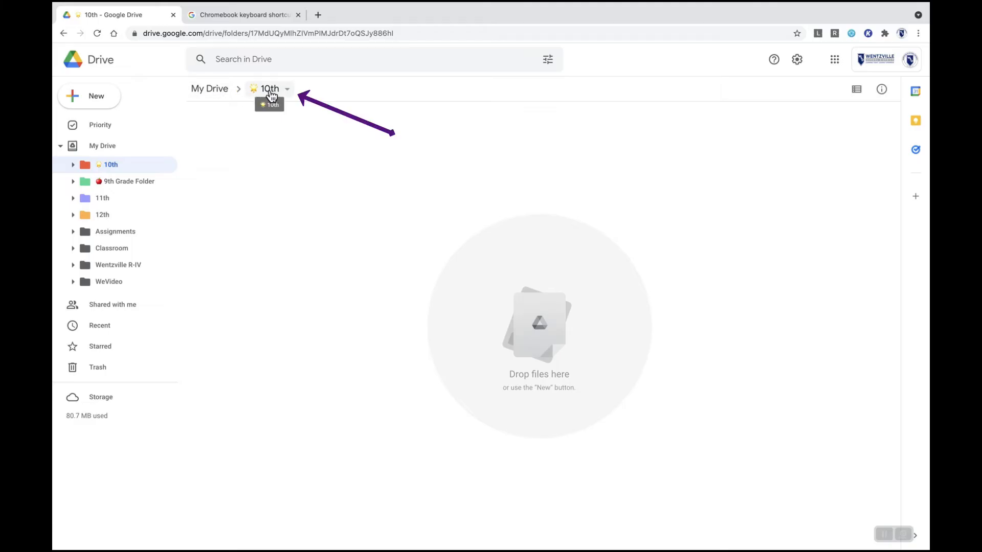
mouse_move(96, 96)
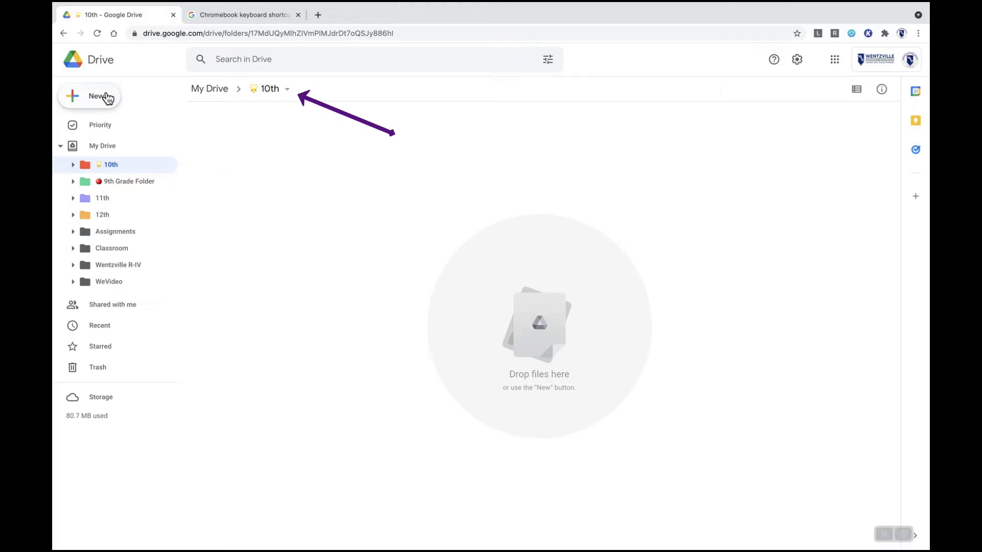
- Create a subfolder named ELA inside the 10th folder
click(90, 96)
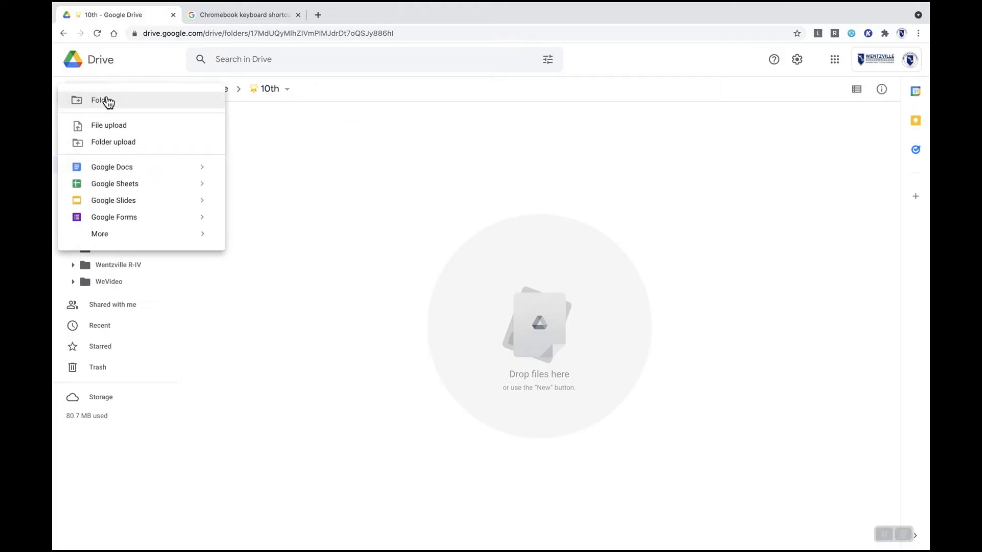
click(101, 100)
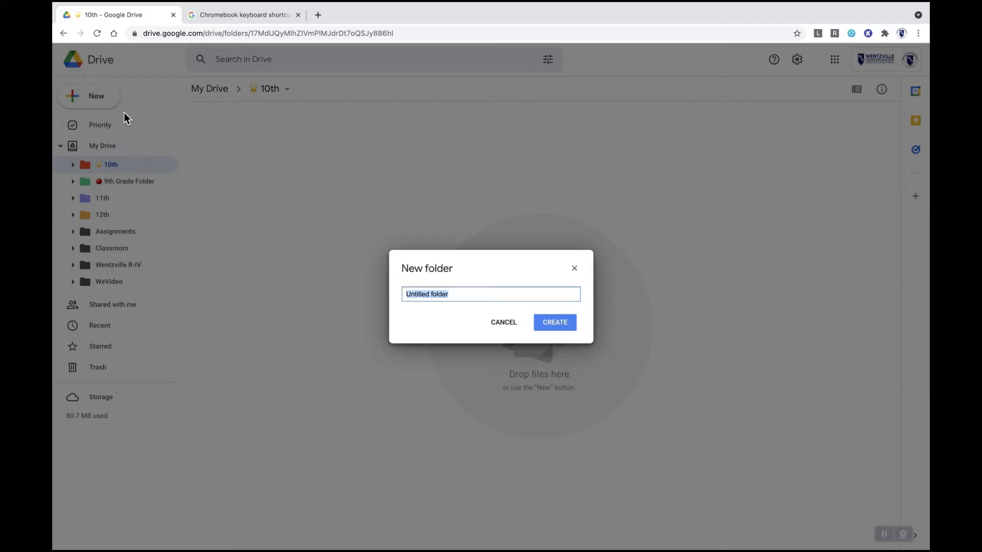
mouse_move(436, 321)
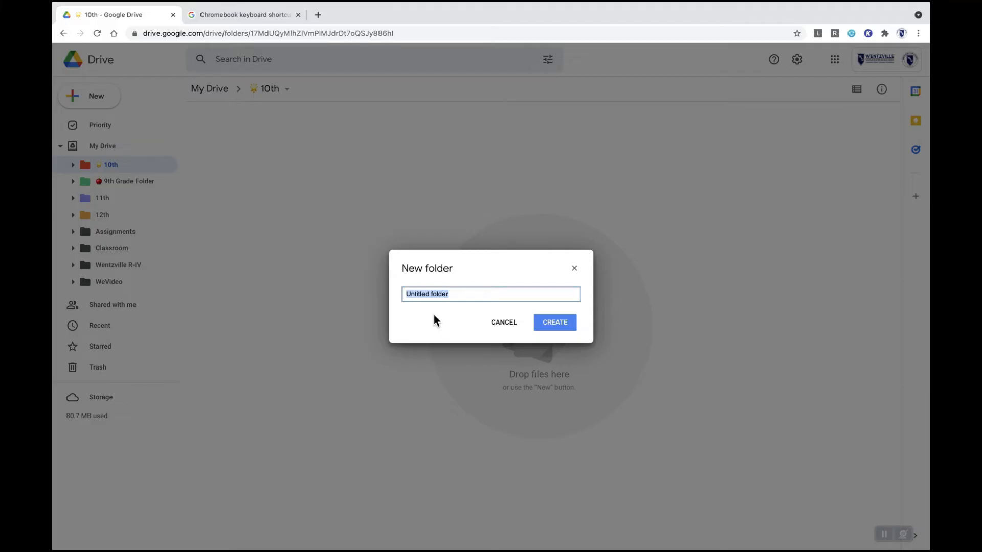
text(ELA)
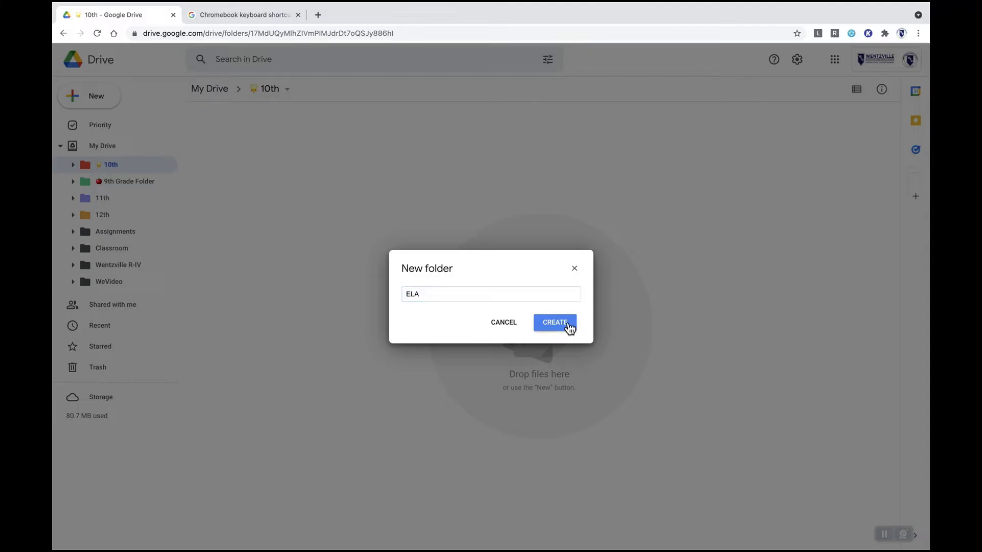
click(553, 322)
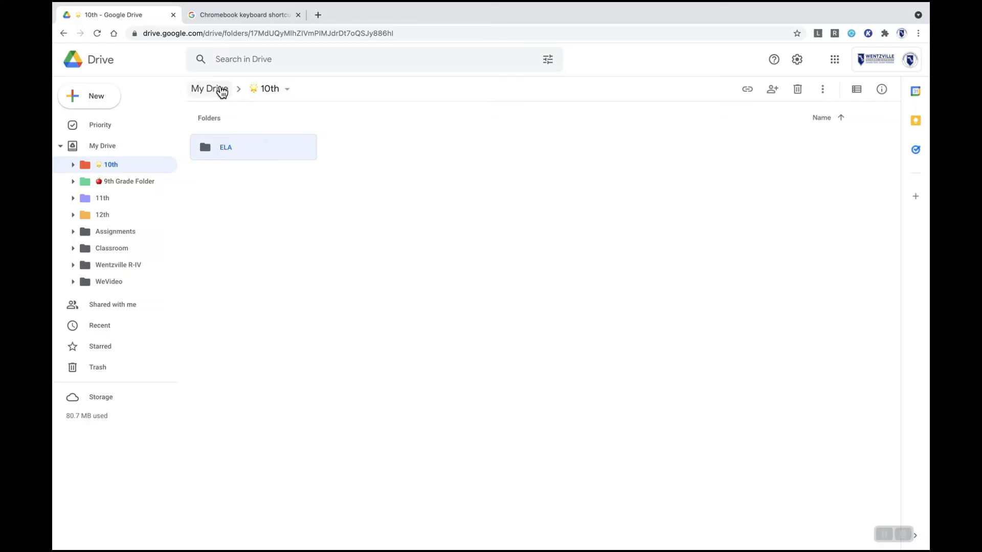
click(208, 88)
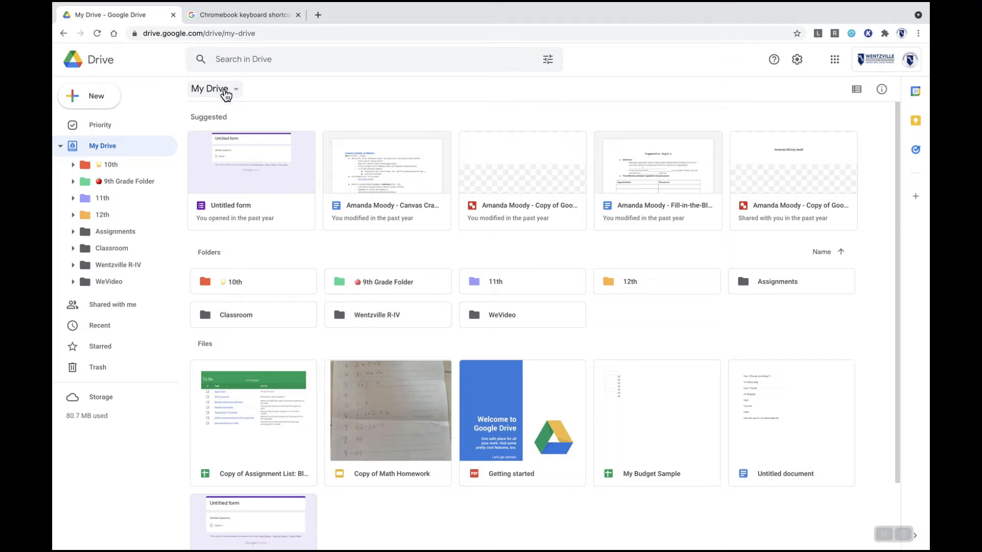
scroll(down, 3)
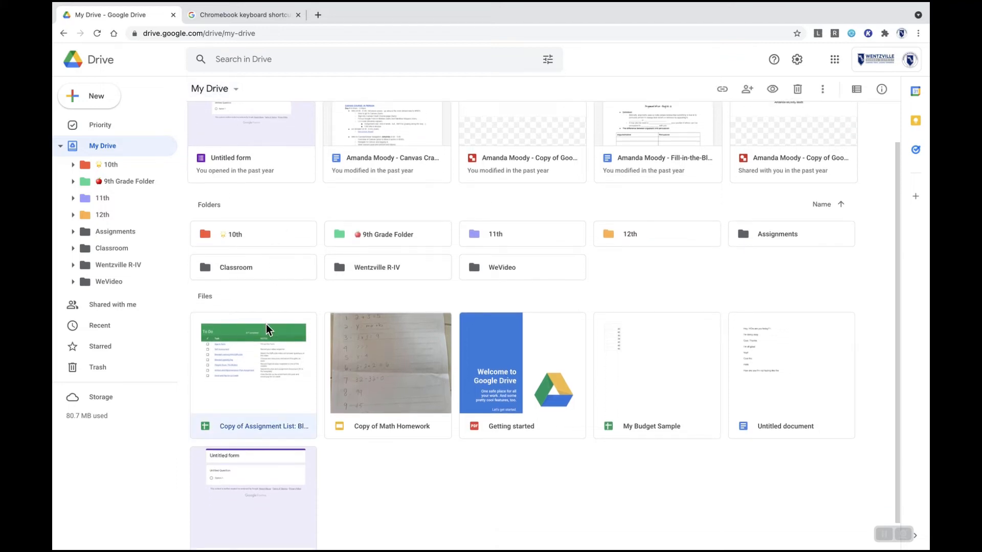
mouse_move(270, 338)
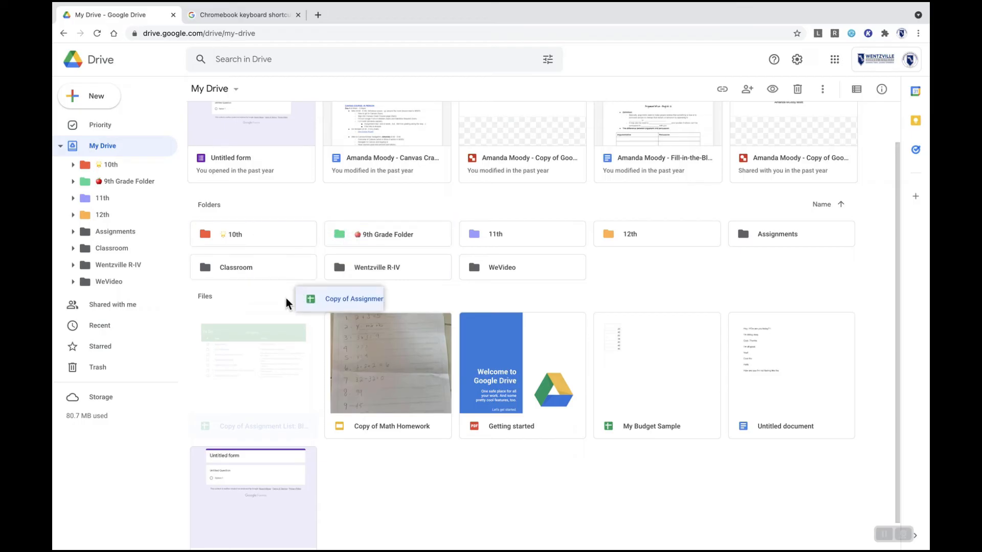
scroll(up, 3)
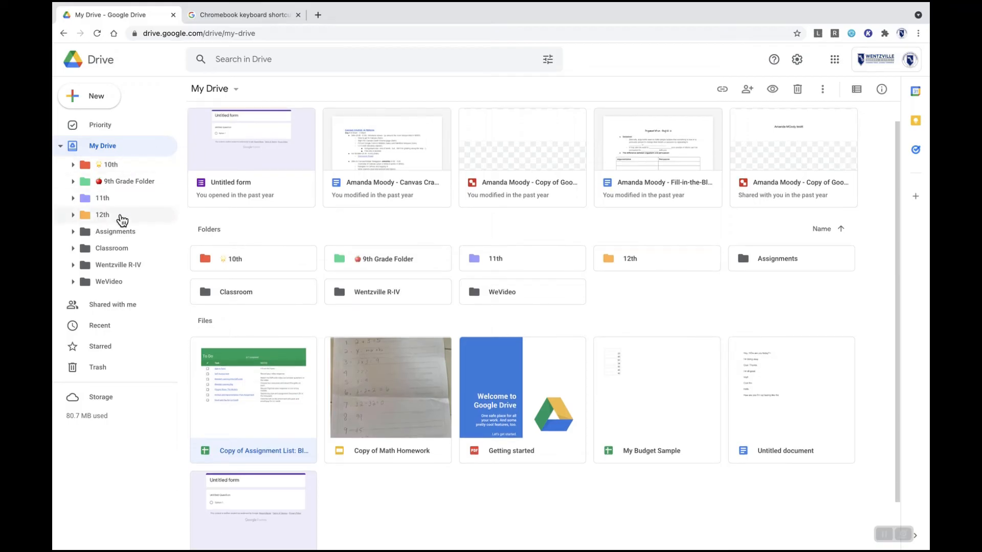
mouse_move(261, 370)
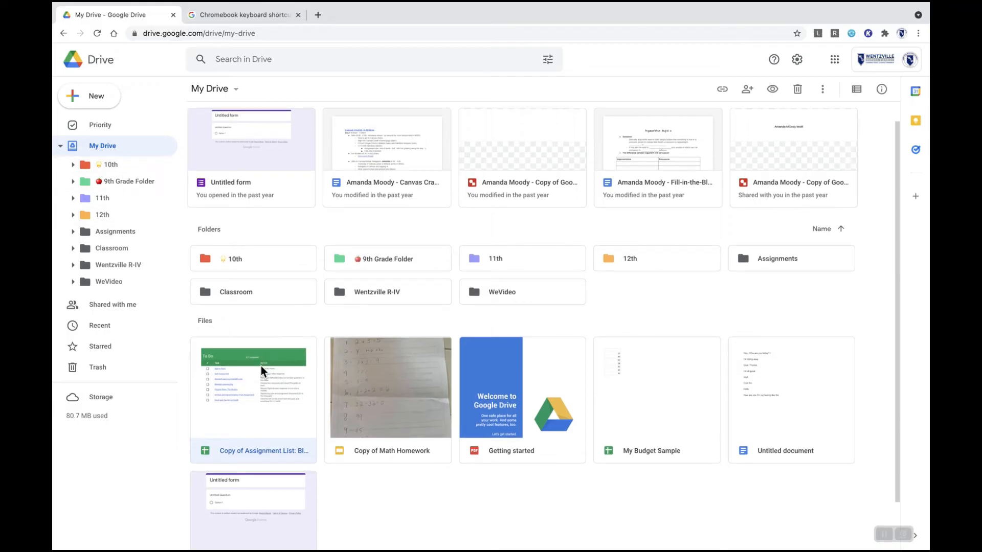
drag(262, 370, 144, 213)
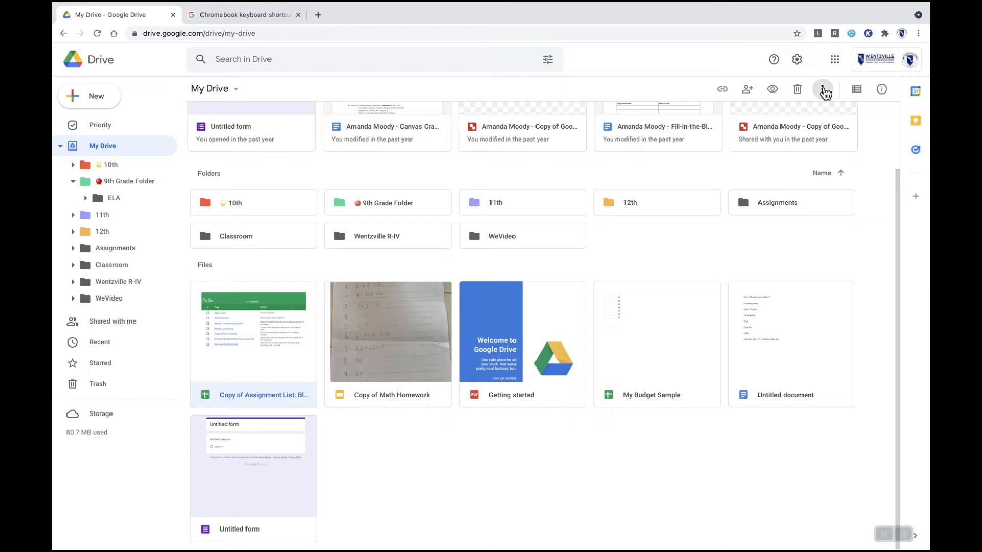
click(822, 89)
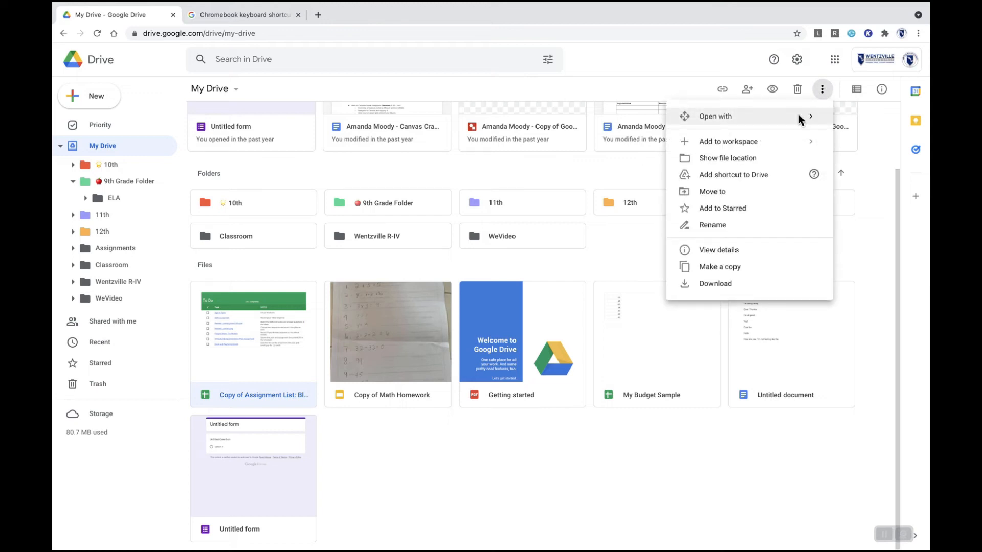
click(712, 191)
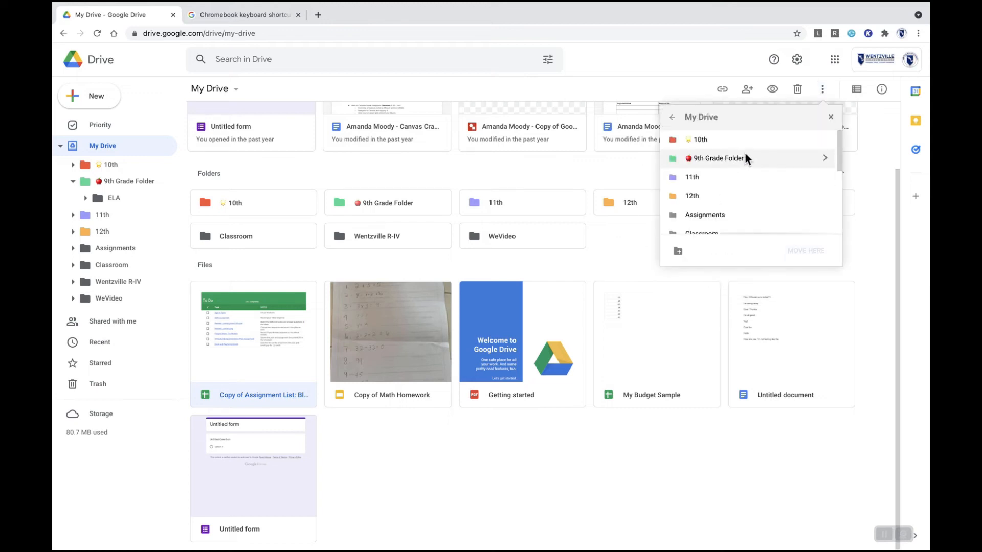
mouse_move(679, 139)
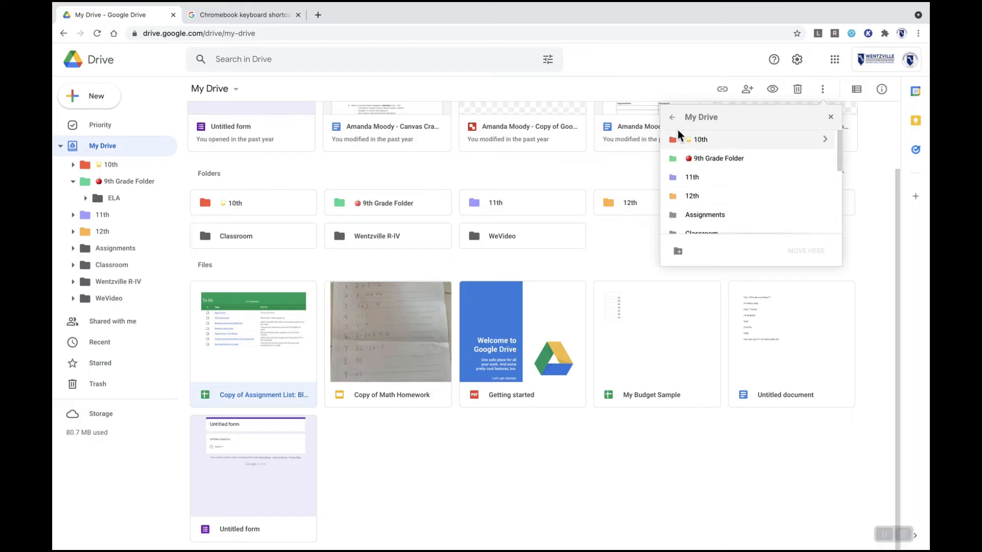
click(830, 116)
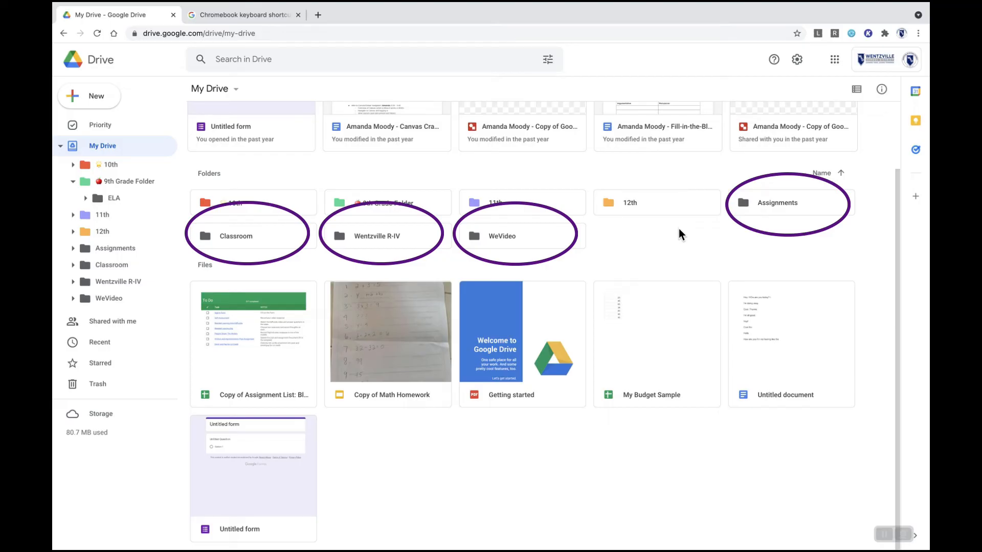
mouse_move(641, 230)
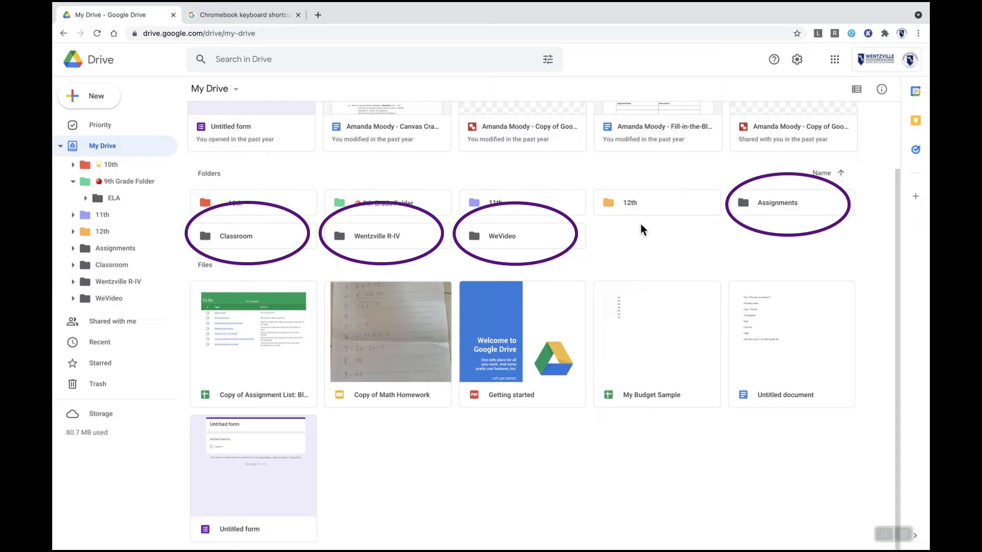
mouse_move(629, 243)
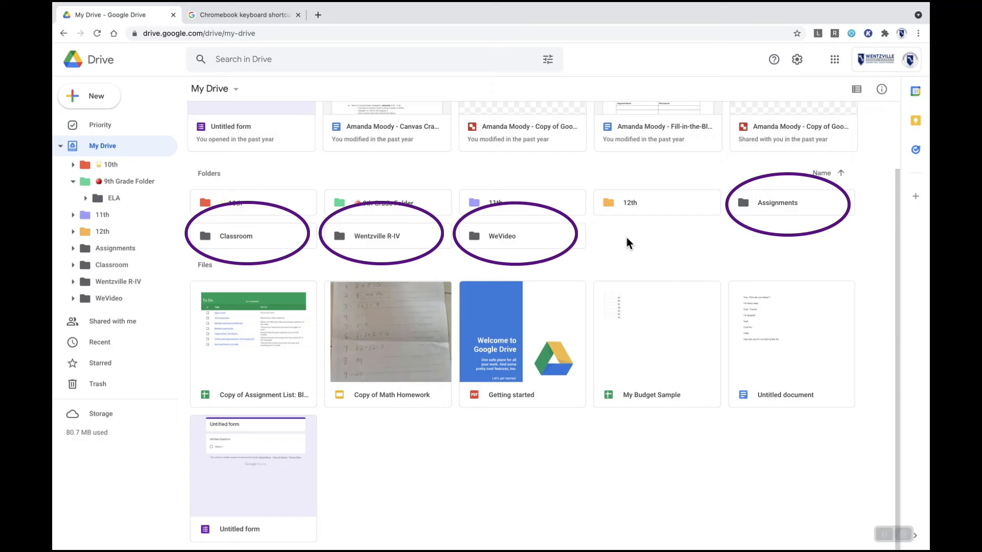
click(777, 202)
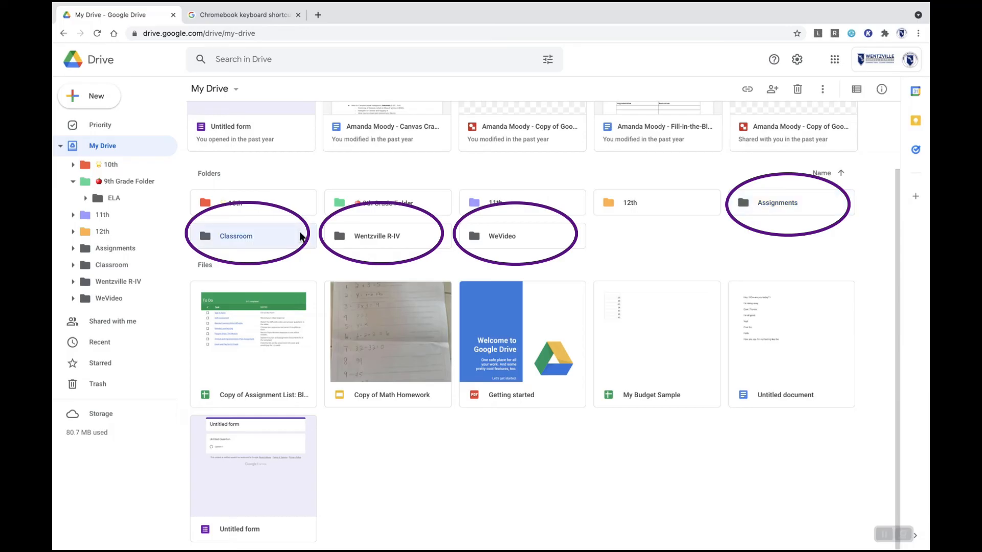
mouse_move(332, 267)
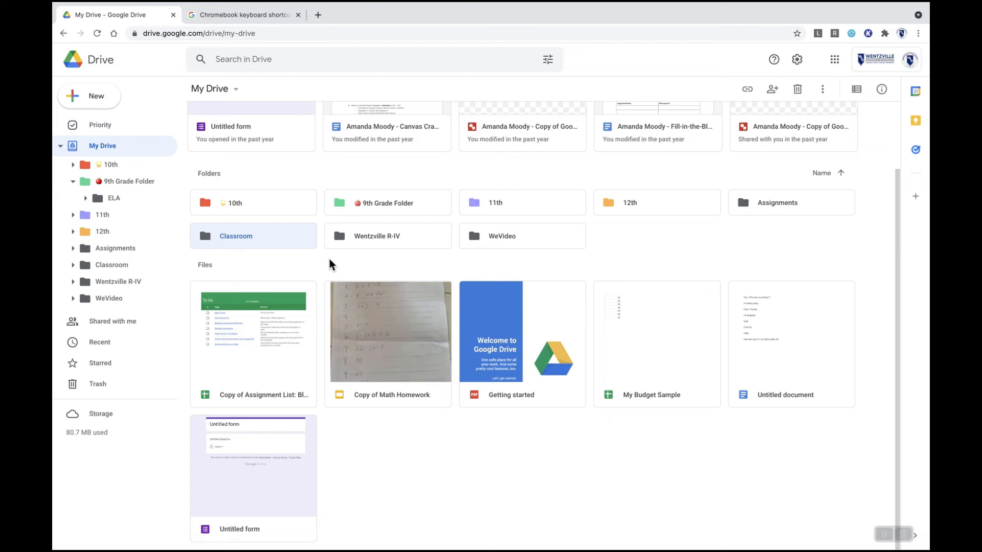
click(699, 245)
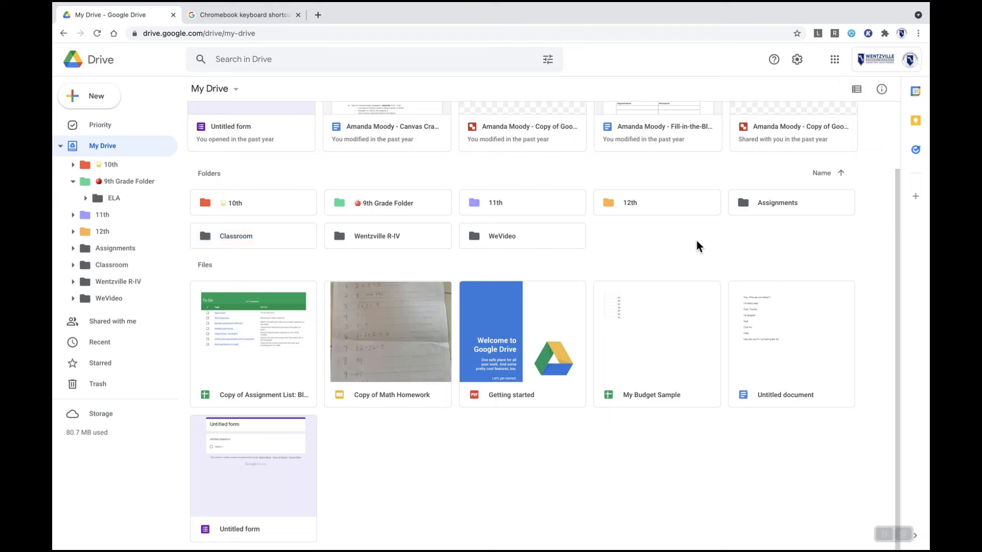
click(777, 202)
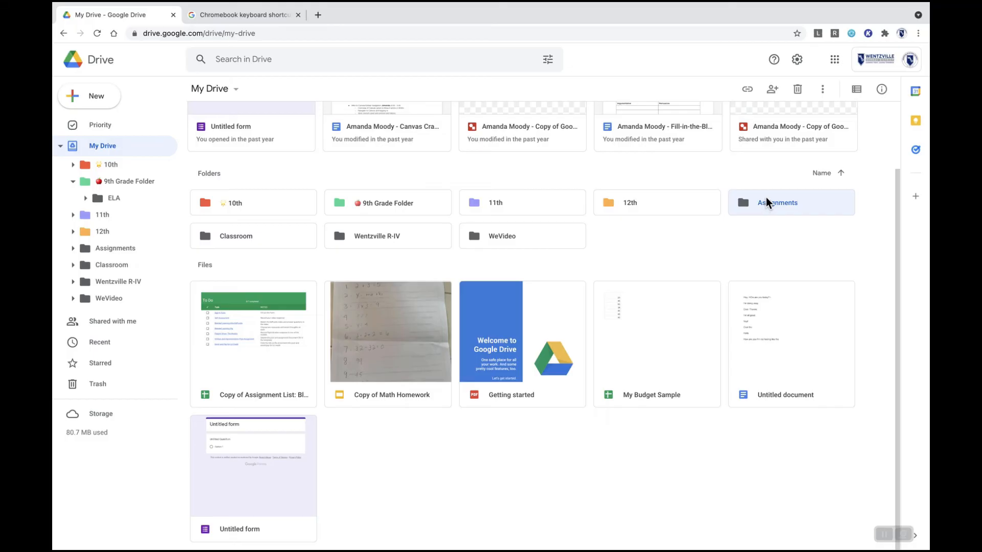
mouse_move(756, 212)
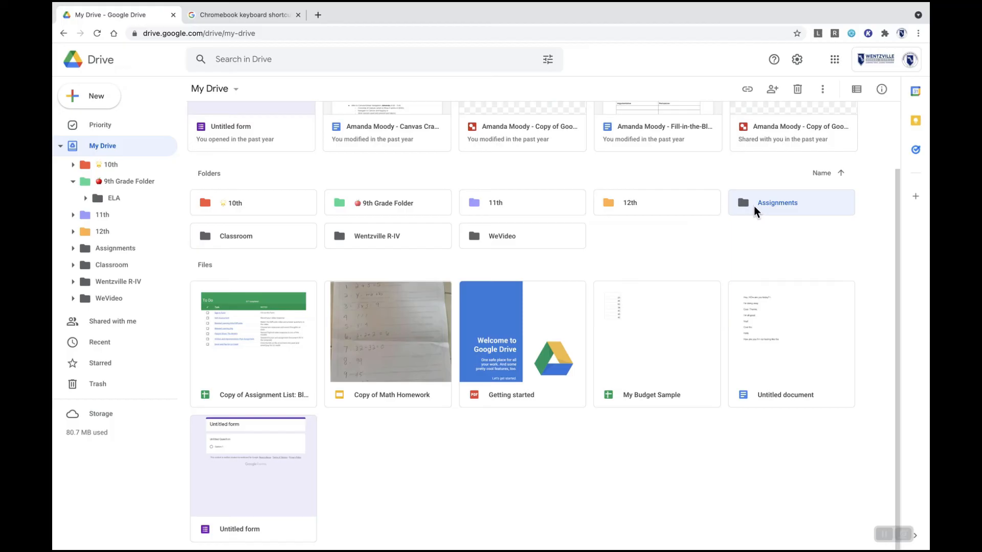
mouse_move(733, 228)
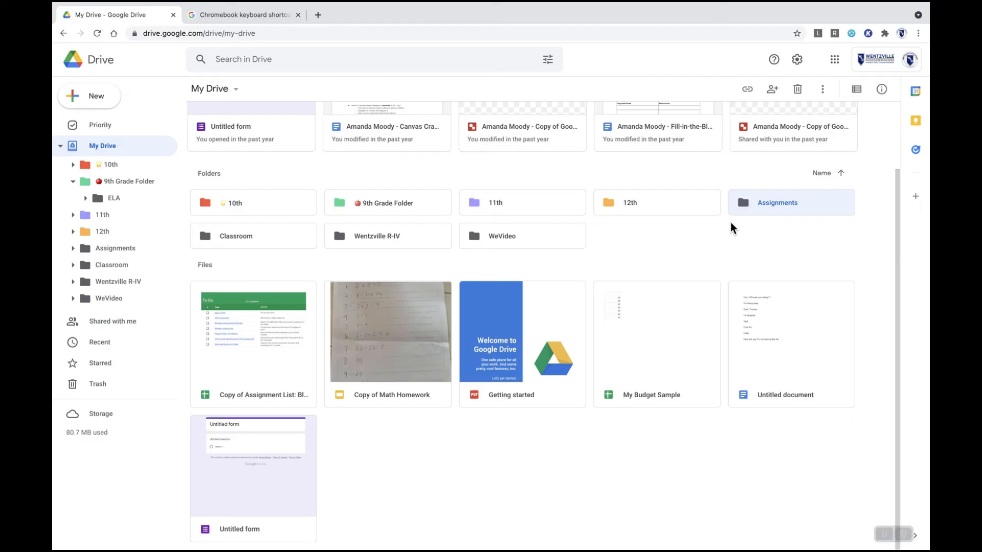
mouse_move(701, 232)
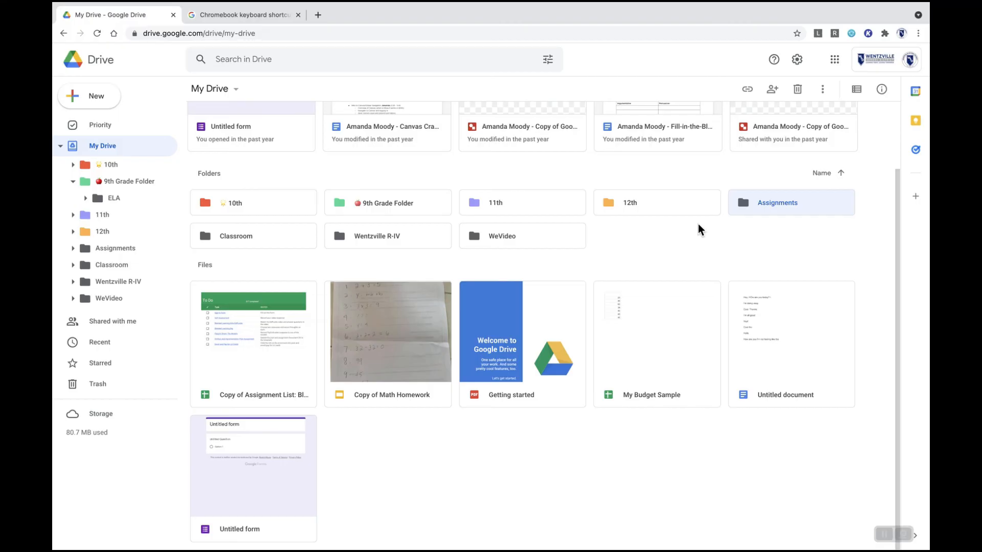
- Switch My Drive to list layout with owner, last modified and size columns and look through it
click(856, 88)
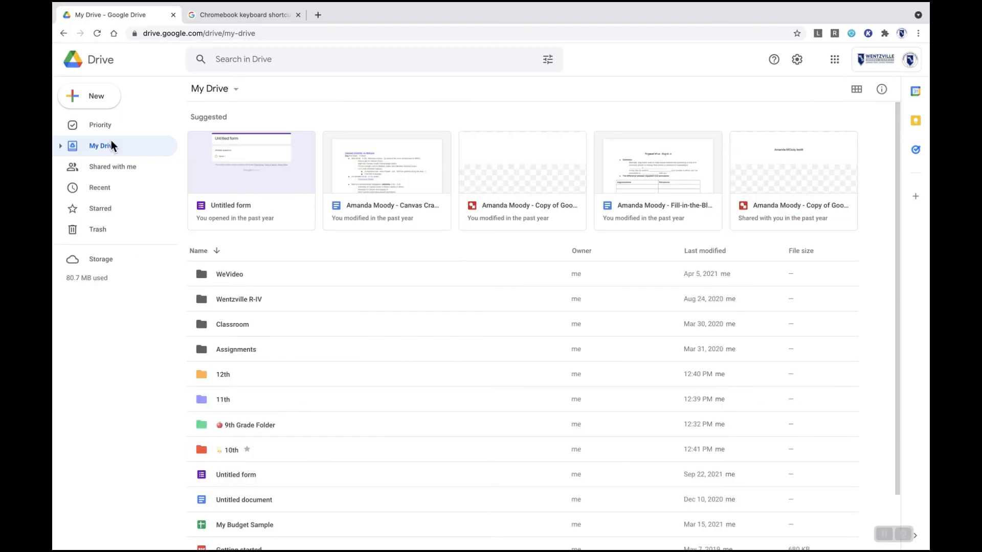
mouse_move(321, 85)
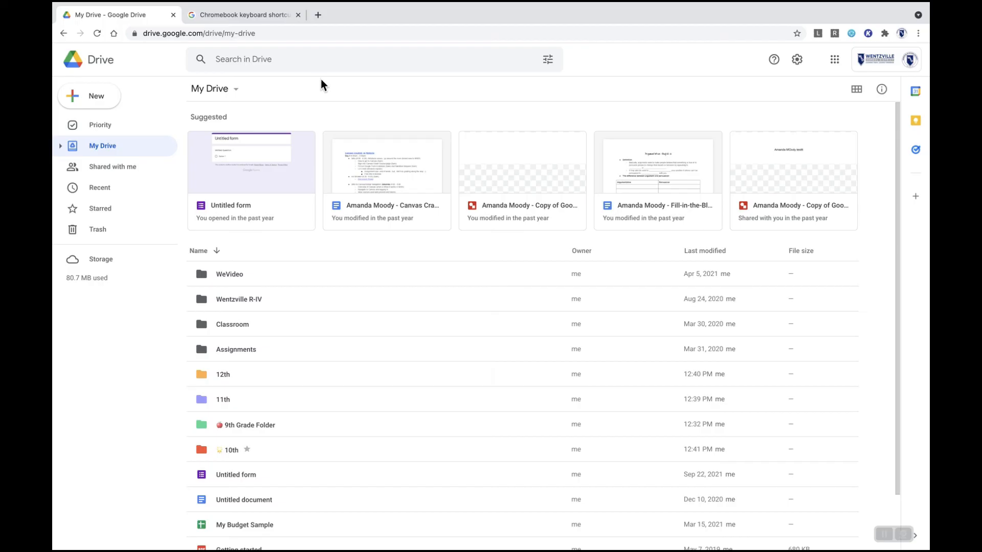
scroll(down, 3)
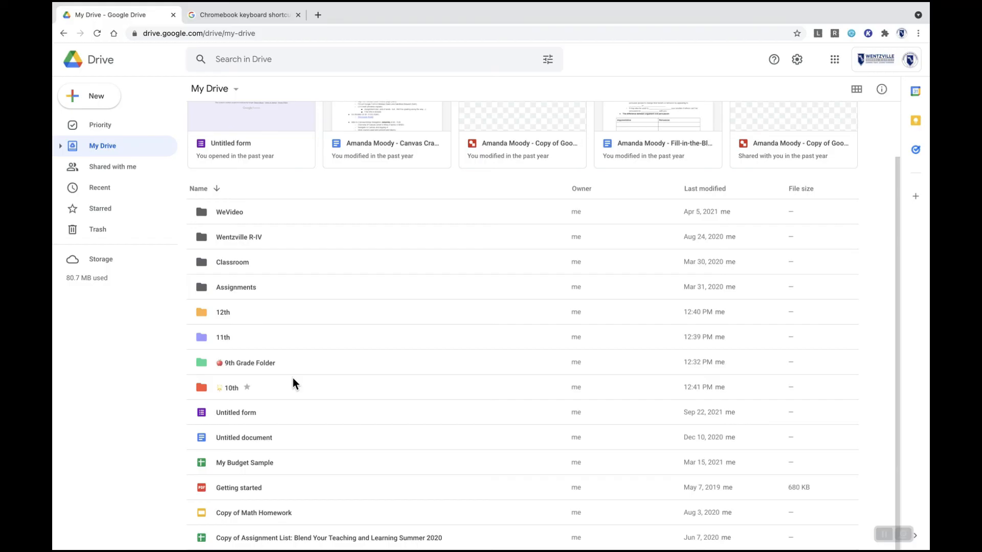
scroll(up, 3)
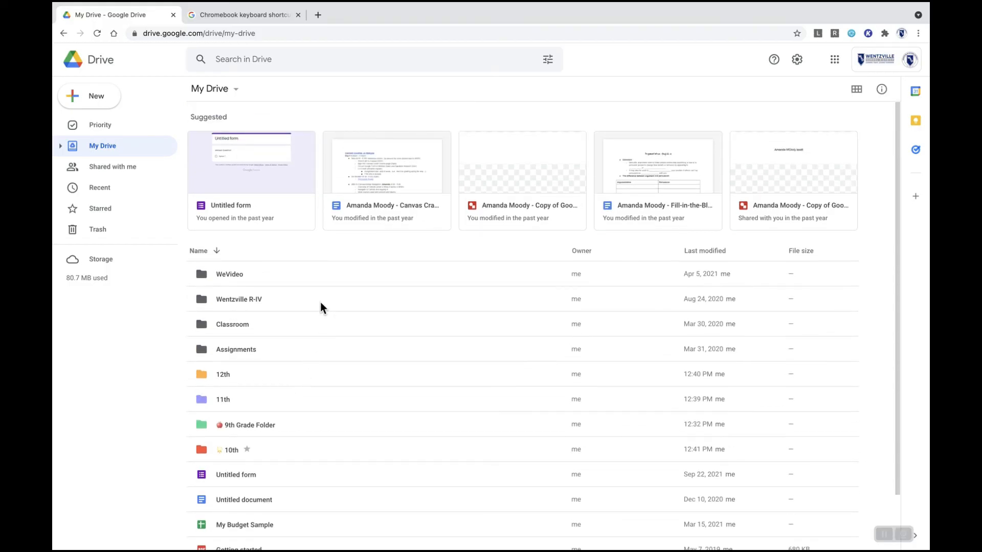
click(307, 59)
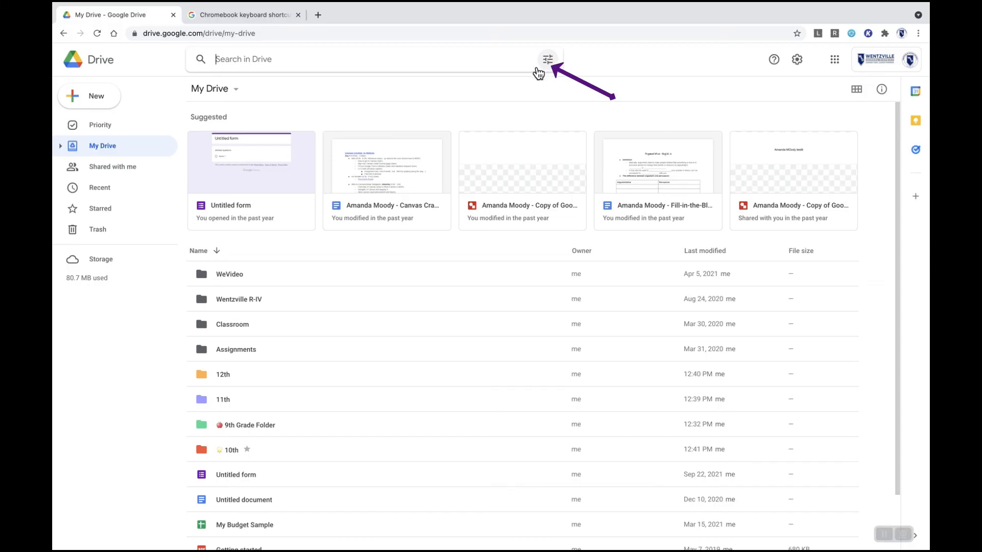
mouse_move(547, 59)
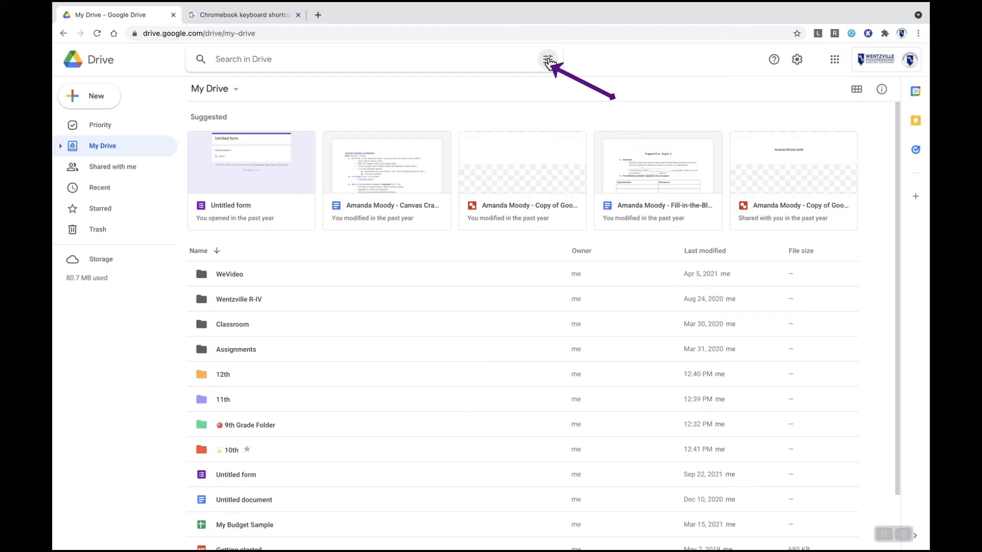
- Restrict the Drive search to the Documents file type so the box holds type:document
click(547, 60)
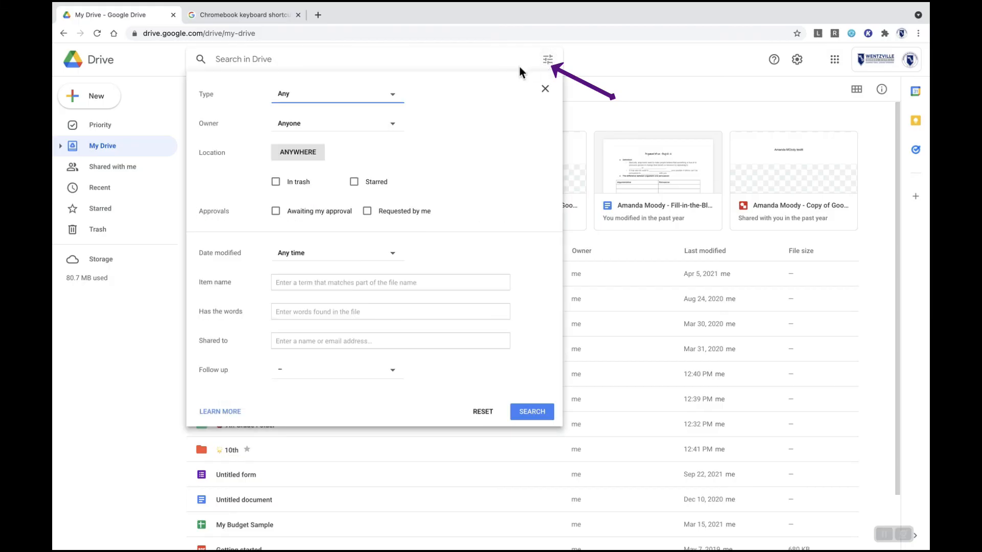
click(337, 94)
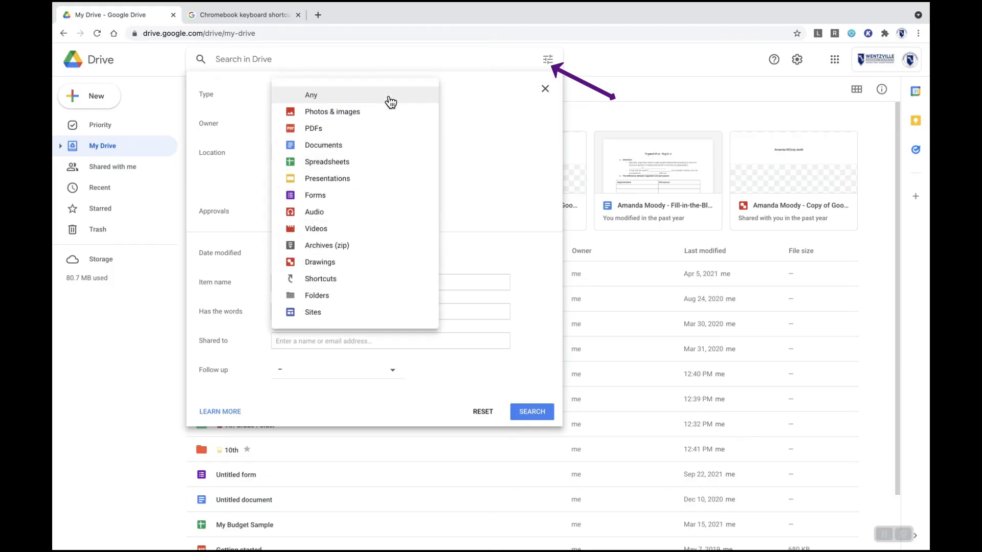
click(324, 144)
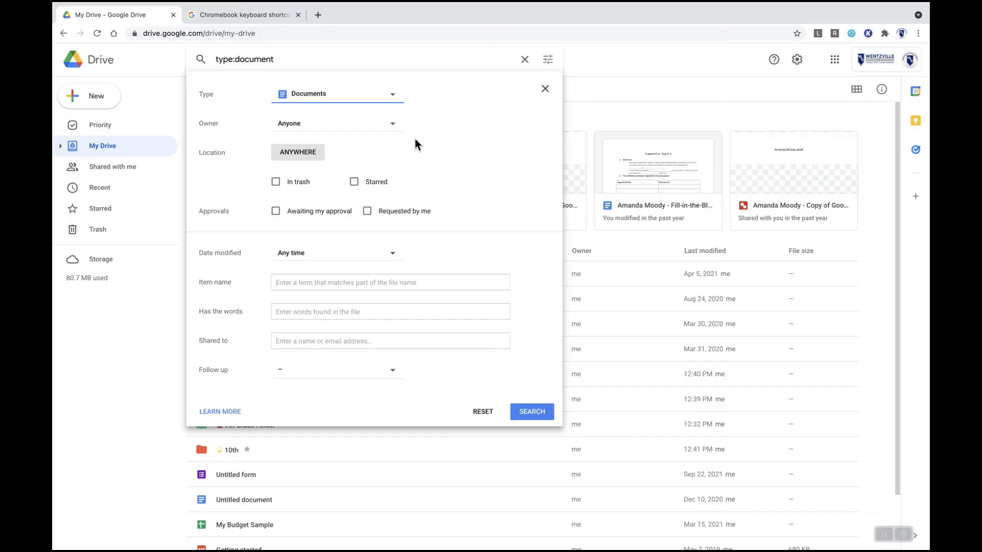
click(547, 88)
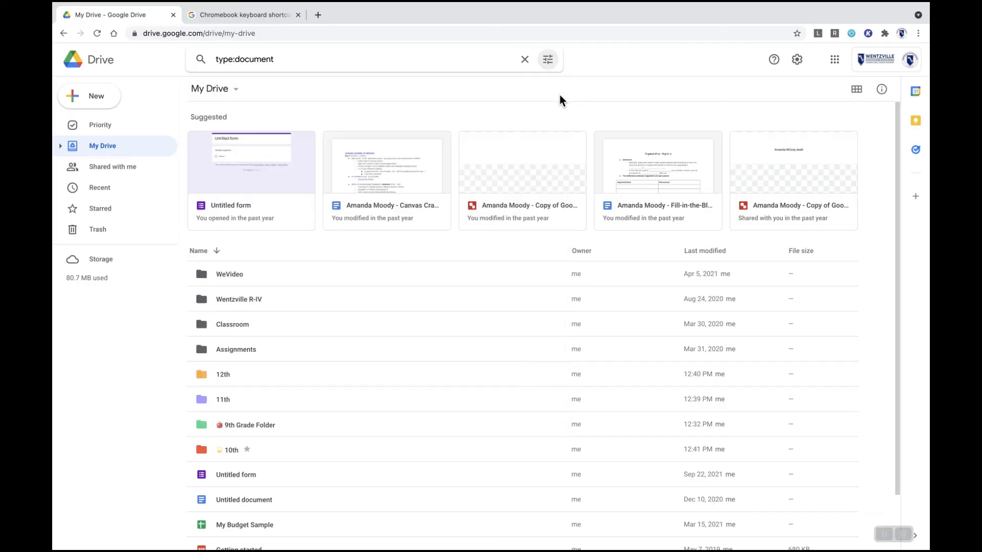
mouse_move(355, 223)
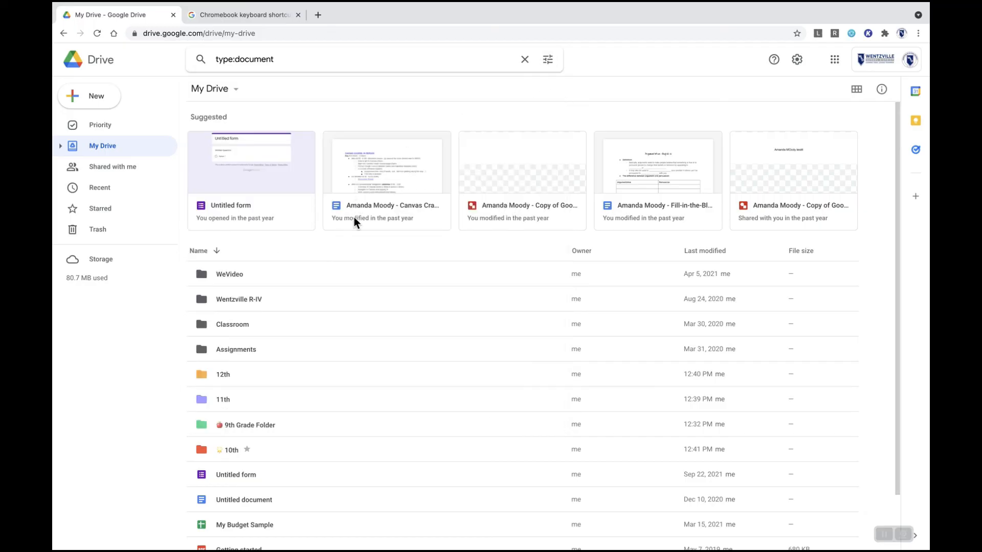
mouse_move(359, 355)
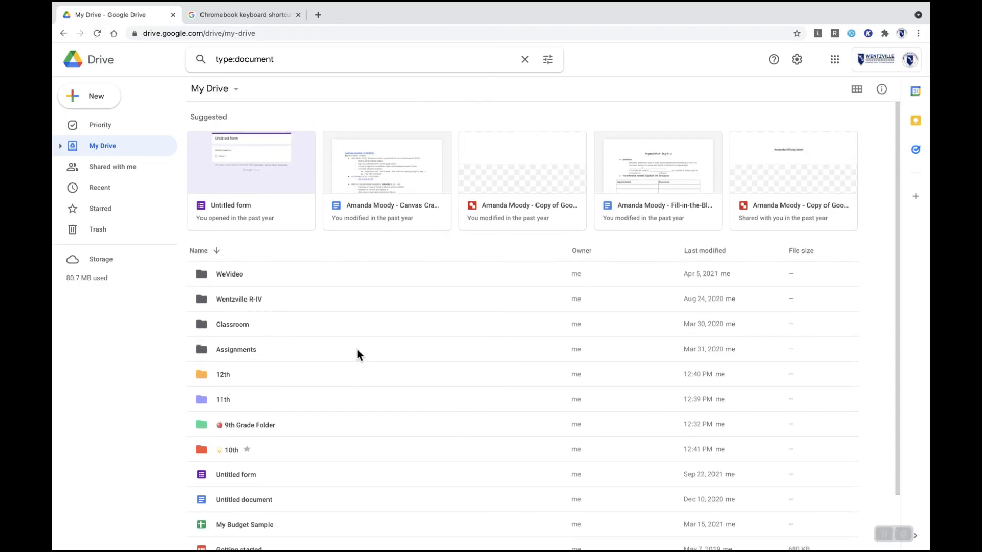